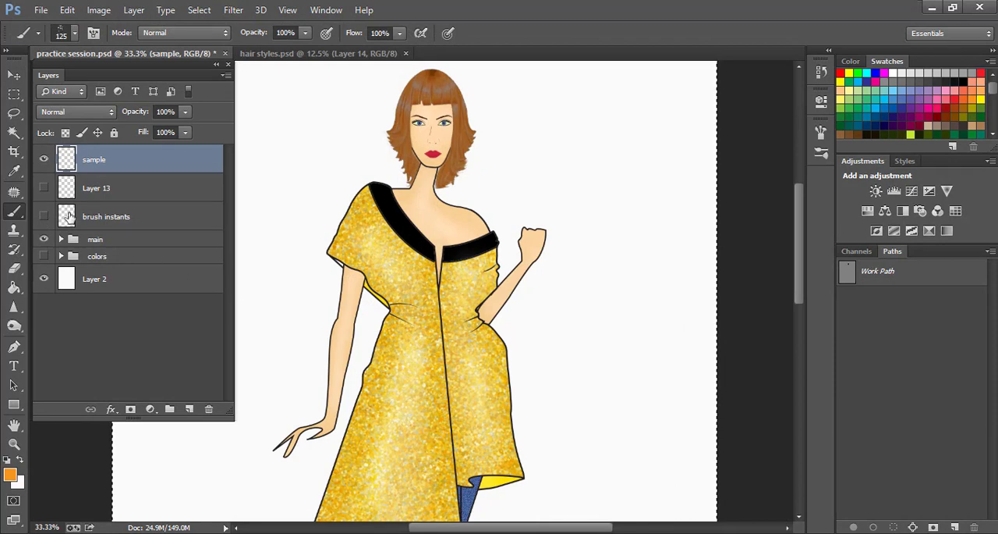
Step: Hide the illustration group and paint scattered glitter test strokes on the sample layer
click(43, 239)
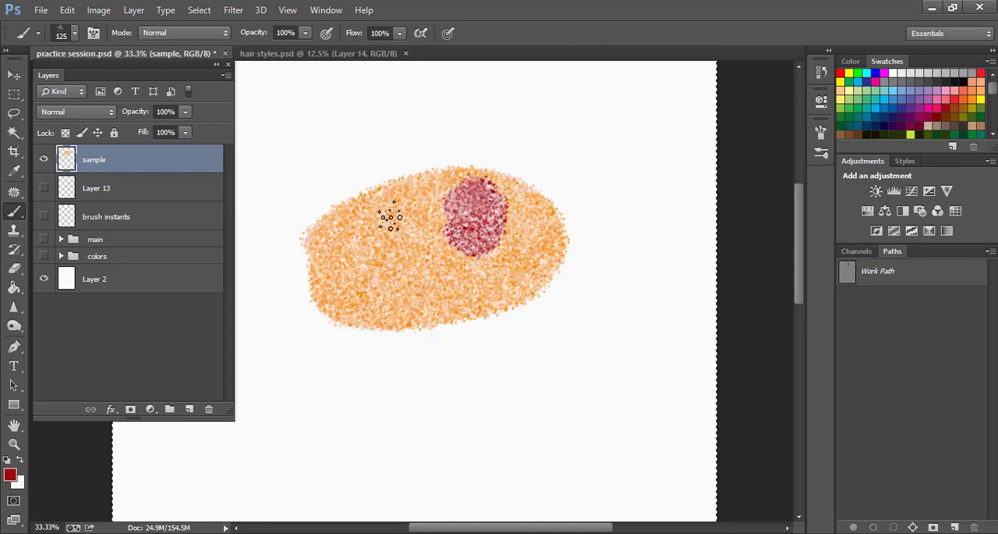
drag(390, 219, 440, 221)
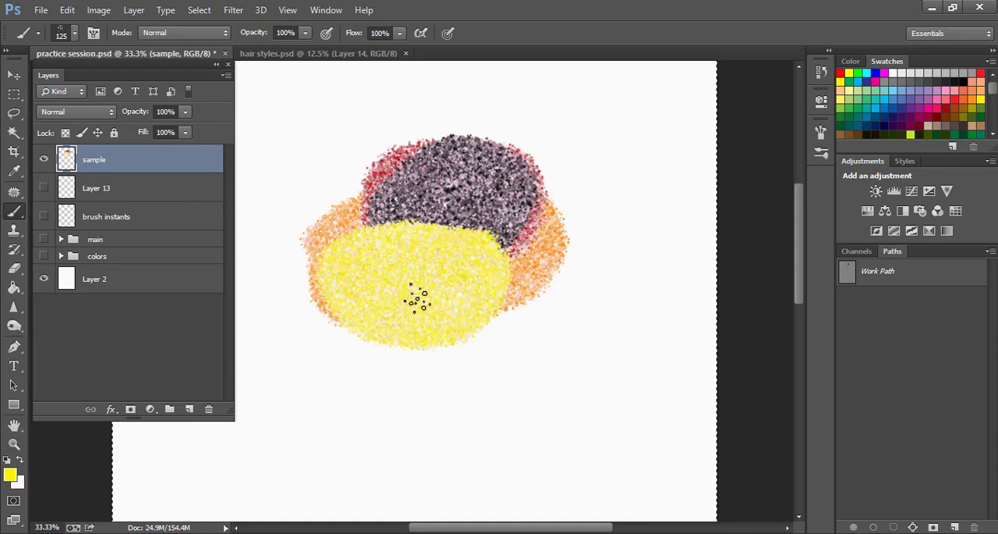
click(43, 159)
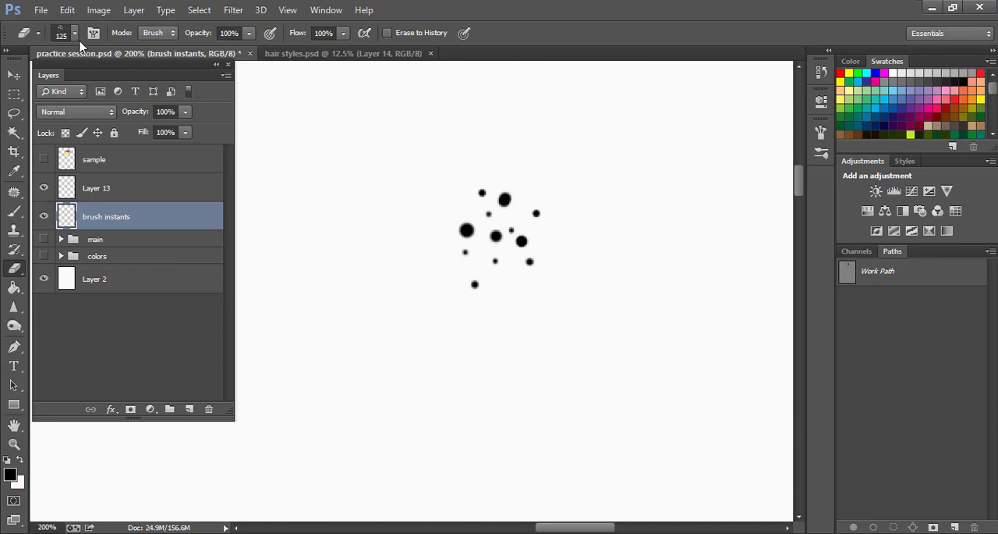
Step: Hide the old dot pattern layer and make Layer 13 the active, visible layer
click(73, 33)
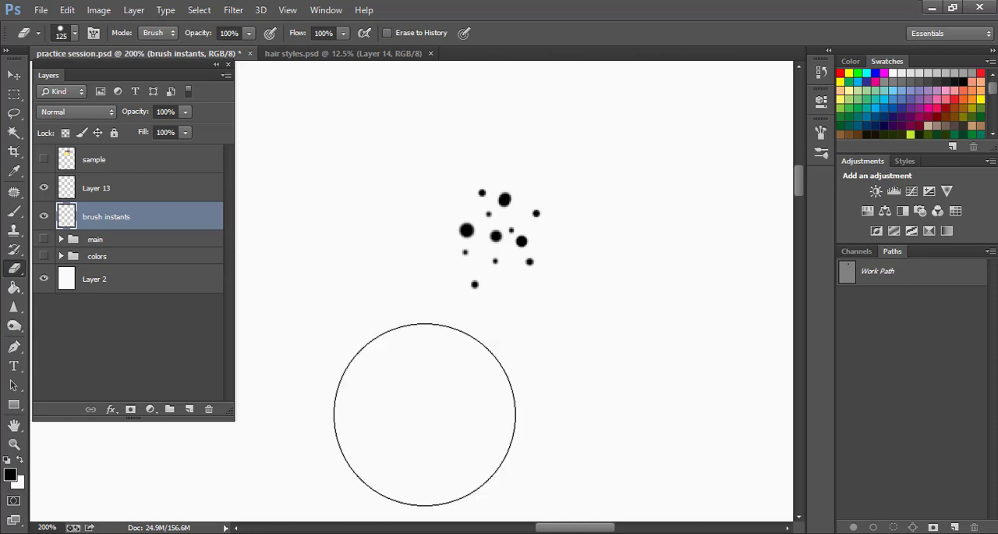
click(44, 187)
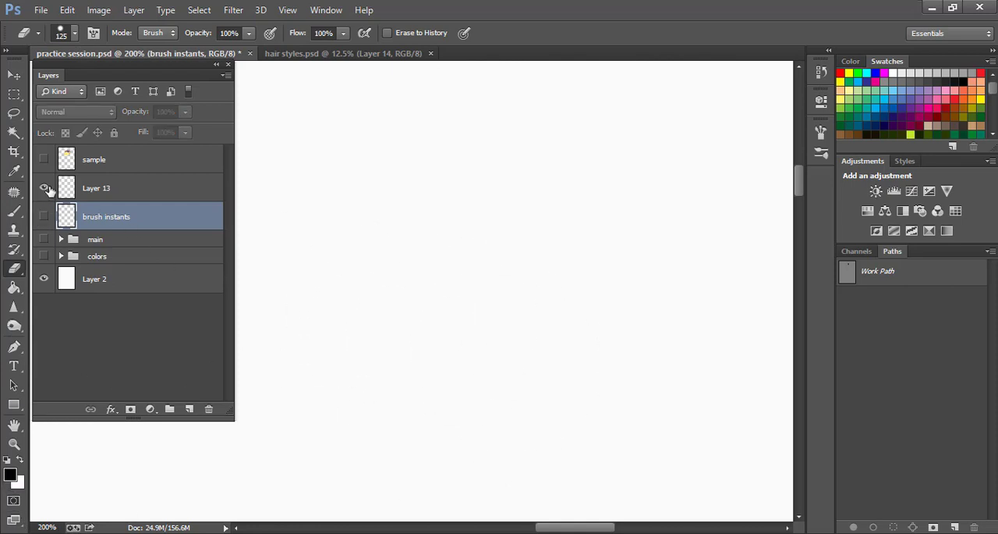
click(43, 187)
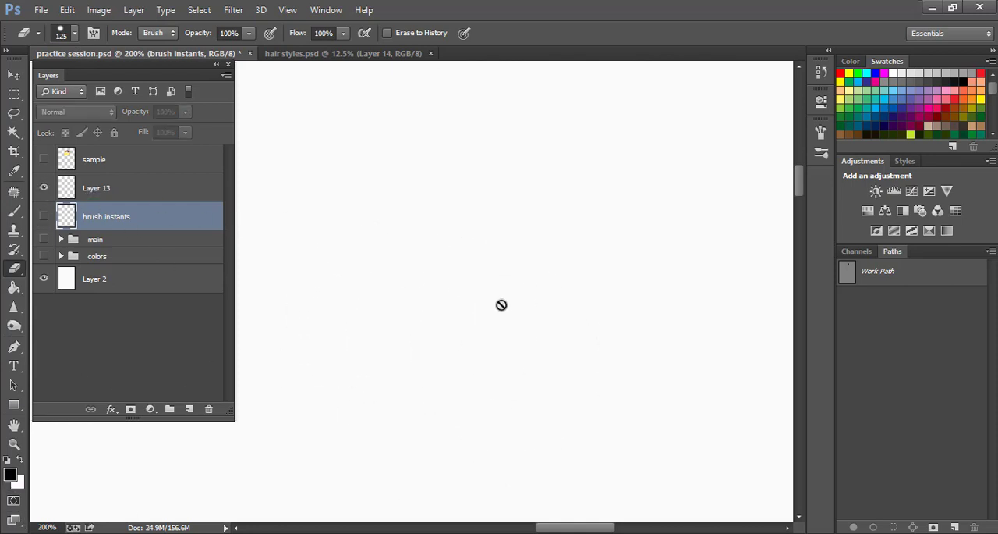
click(97, 187)
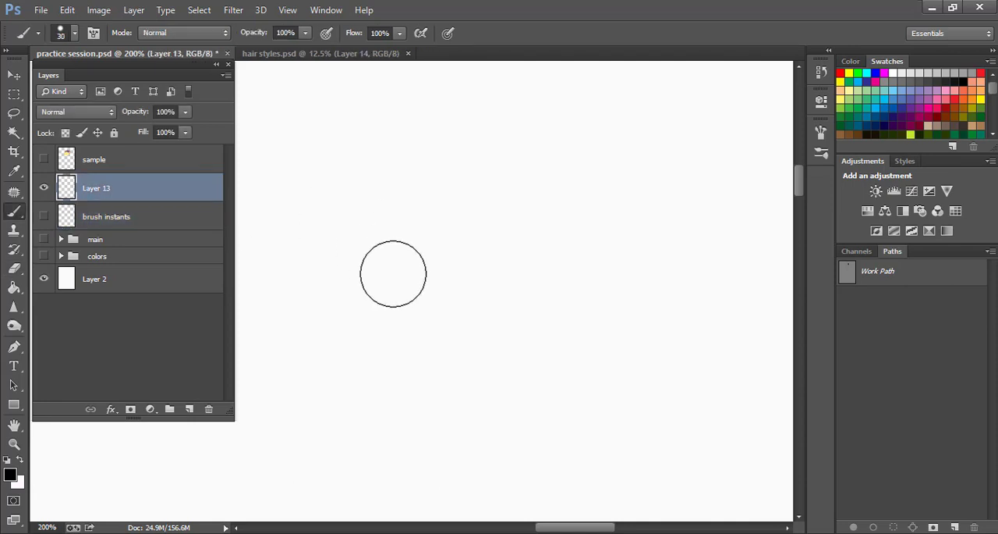
Step: Stamp a cluster of five black dots of varying sizes on Layer 13
click(393, 274)
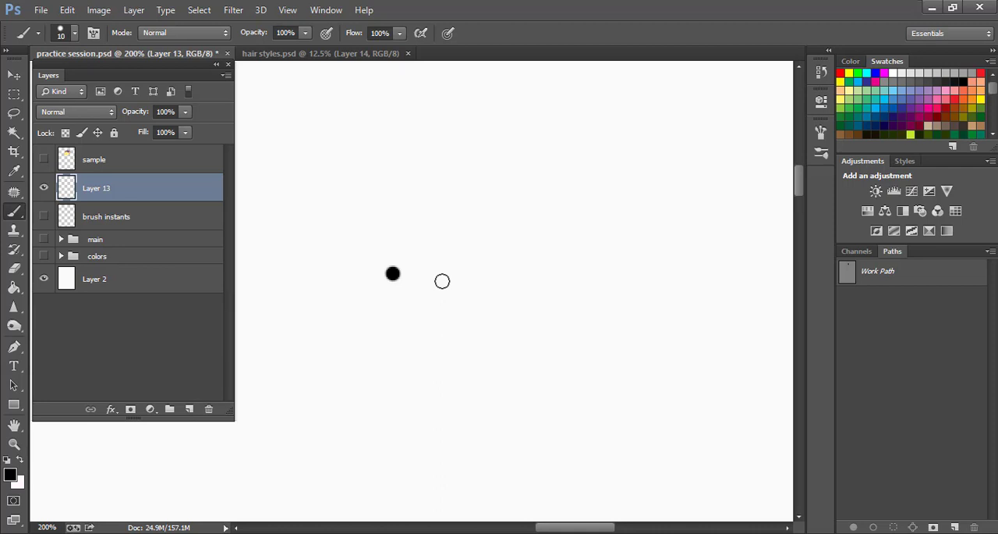
click(443, 284)
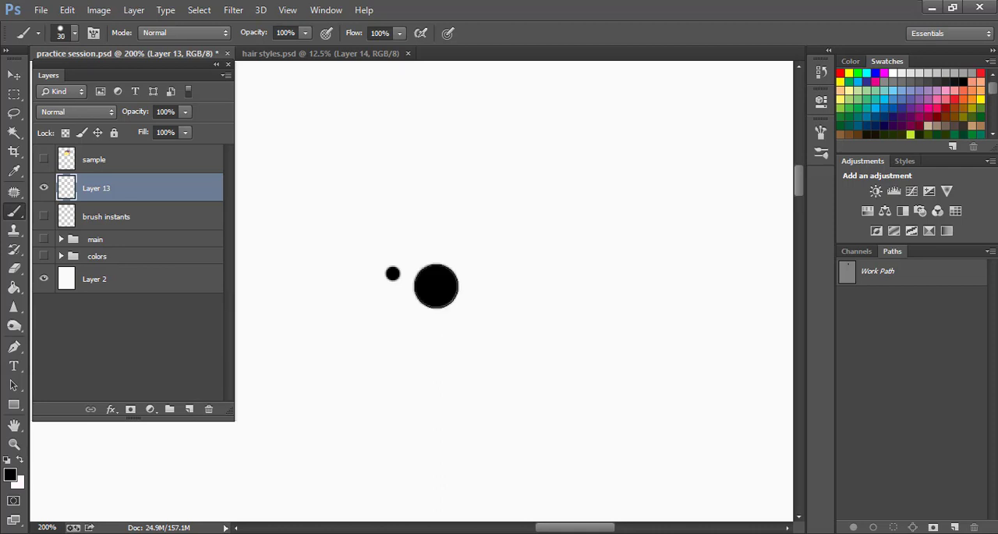
click(372, 352)
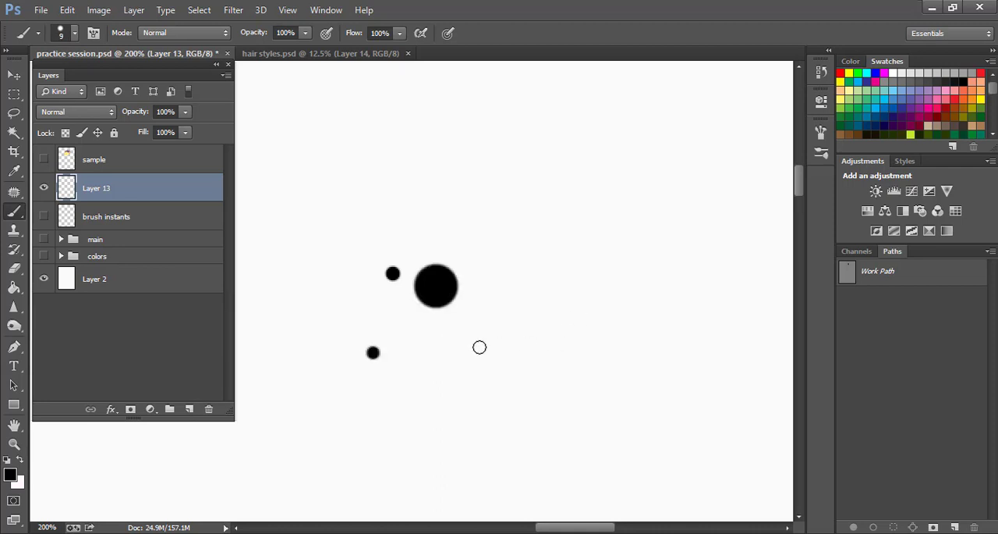
click(472, 352)
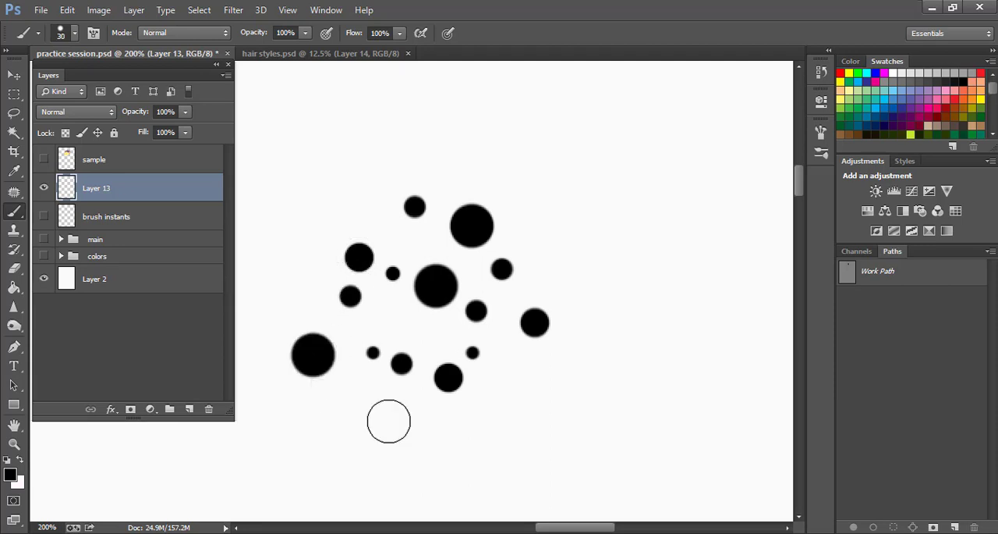
click(389, 421)
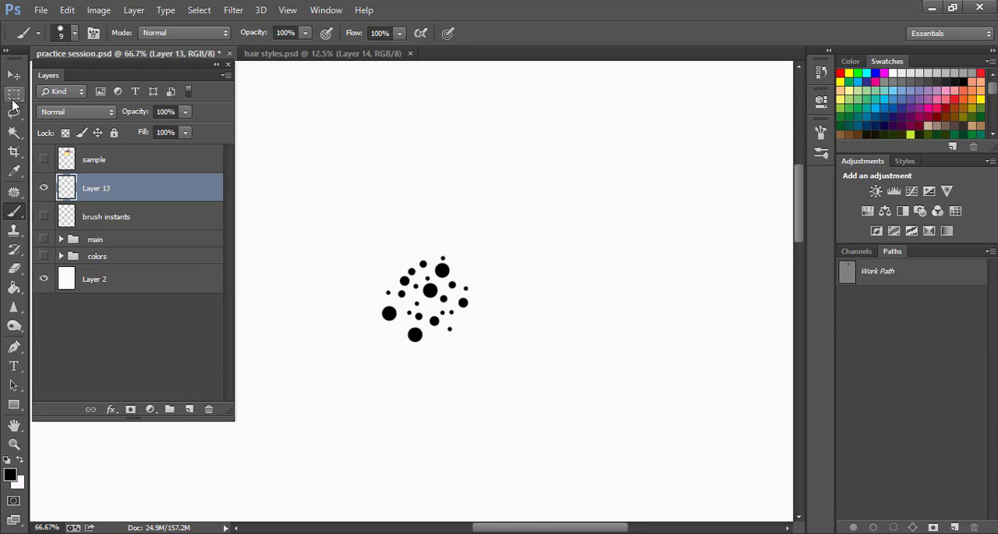
mouse_move(14, 94)
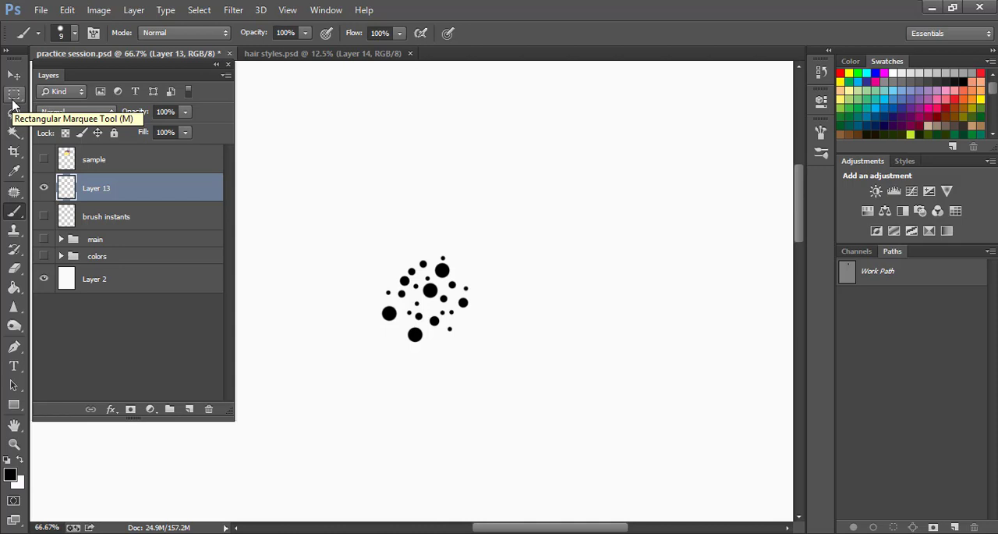
Step: Select a rectangle around the dot cluster and start Define Brush Preset
click(14, 94)
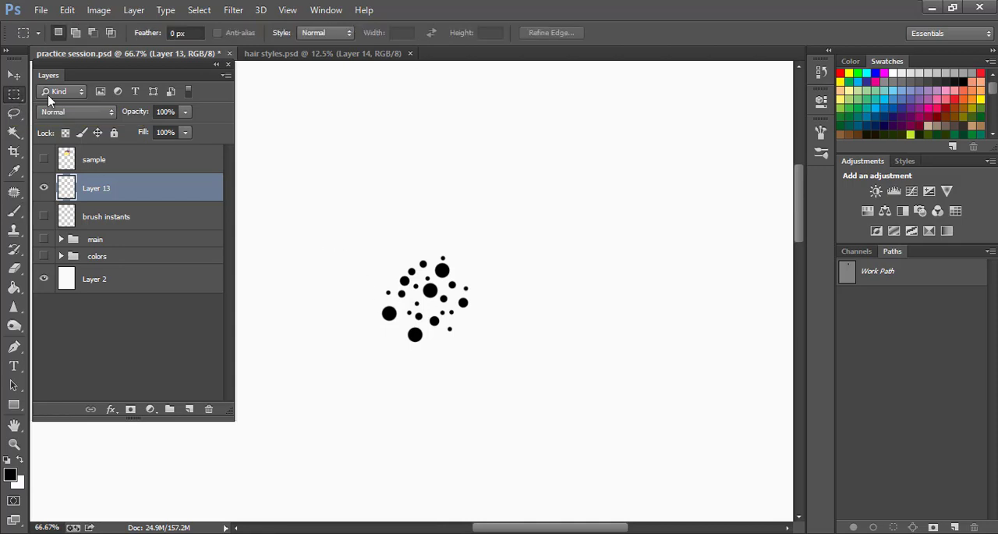
mouse_move(328, 225)
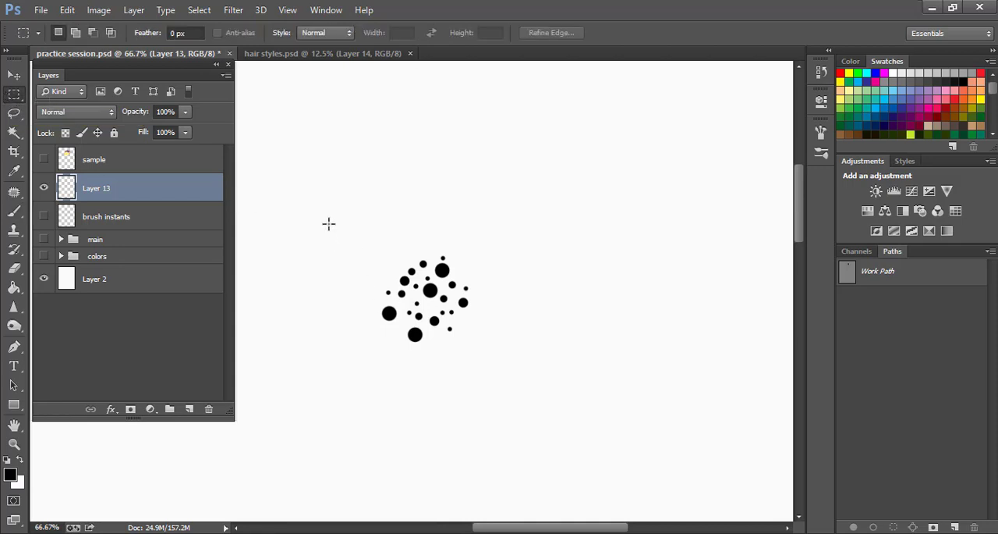
drag(318, 215, 521, 399)
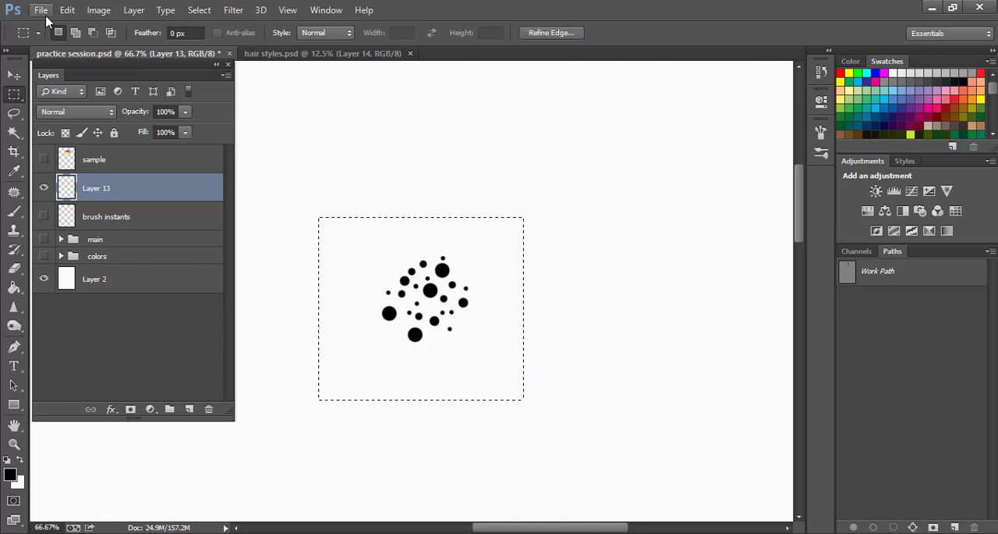
click(67, 10)
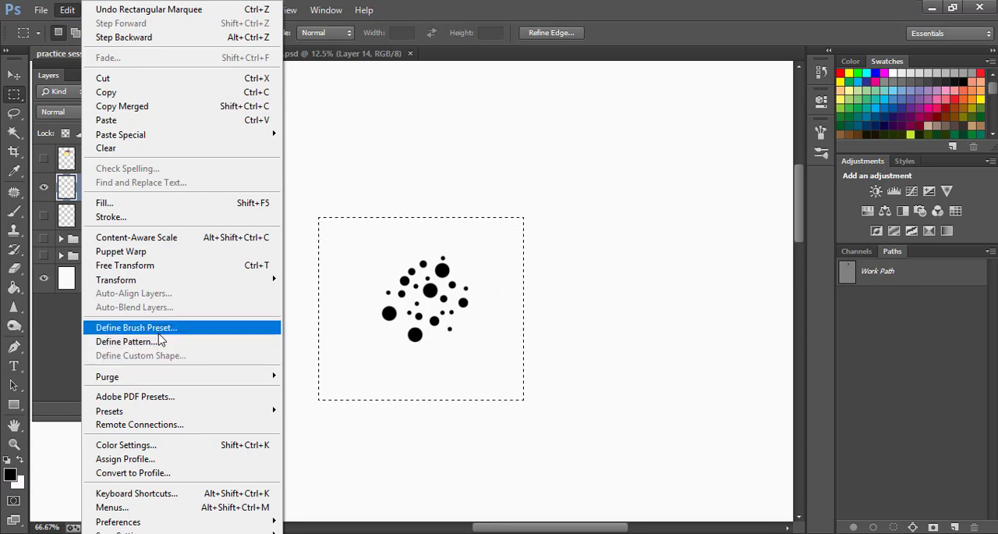
click(136, 327)
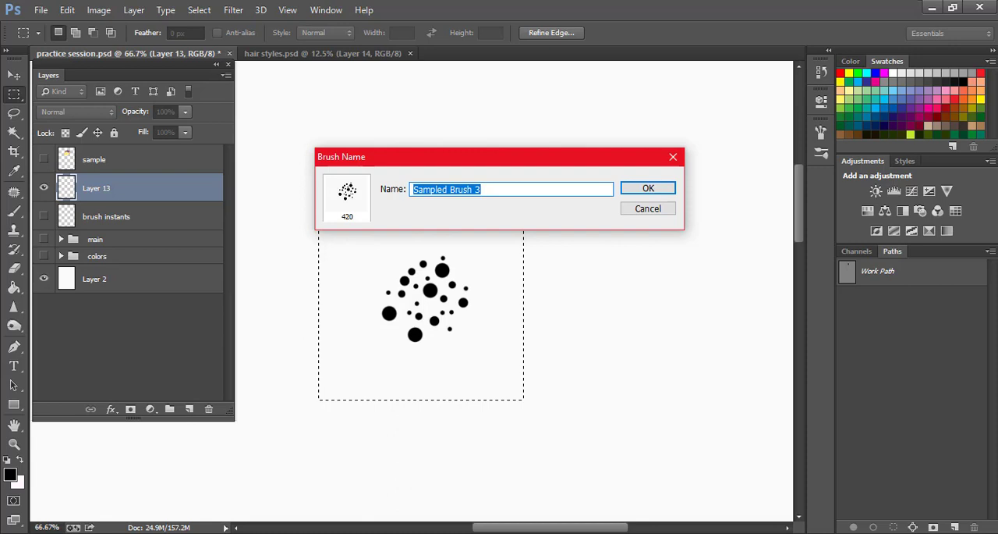
Step: Name the new brush preset 'gold brush trail' and confirm it
text(gold b)
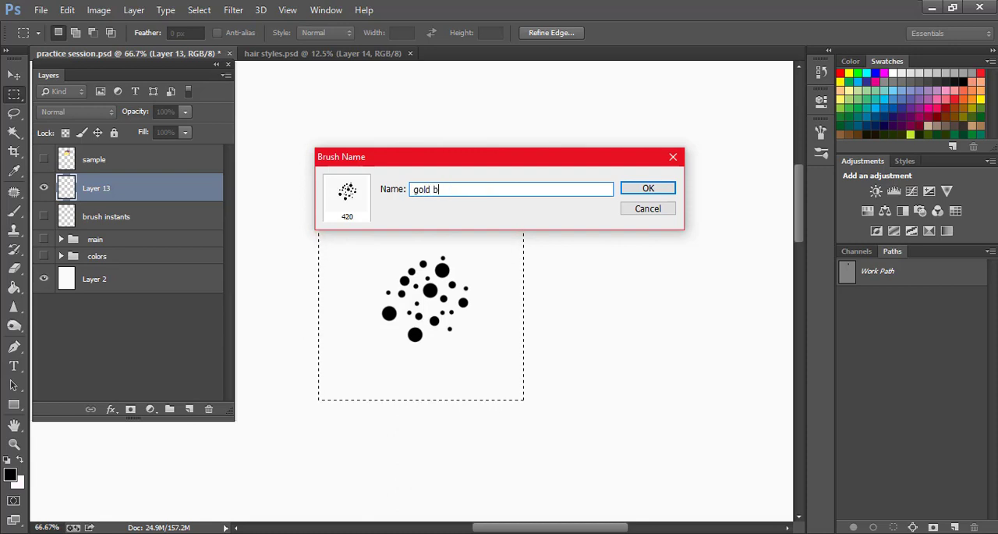
text(rush)
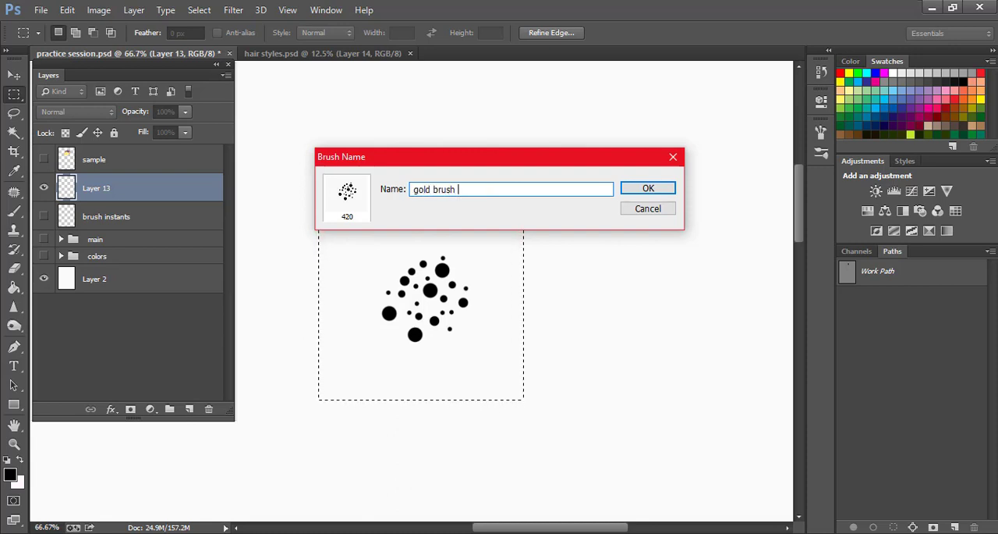
text(trail)
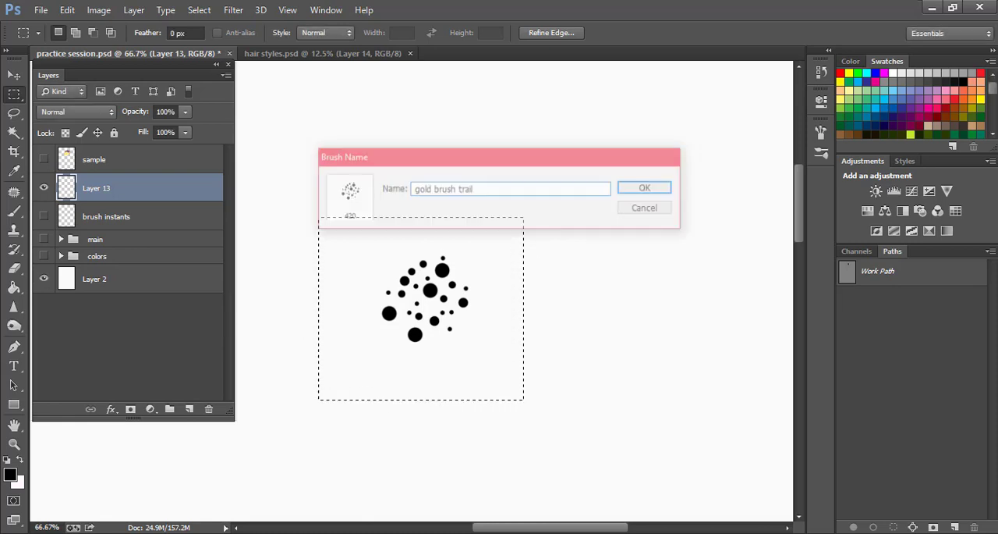
click(644, 188)
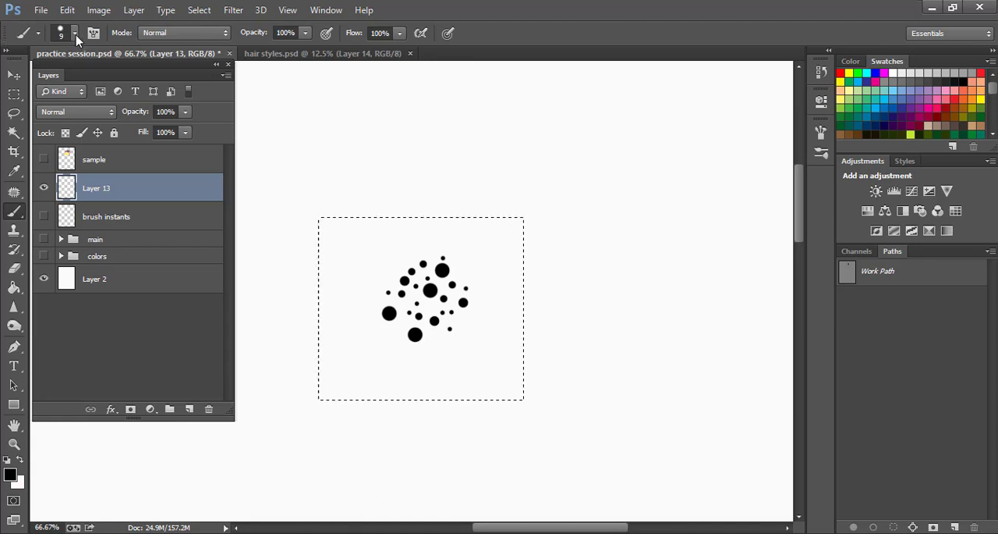
Step: Show the brush preset list with the new gold brush trail preset
click(75, 33)
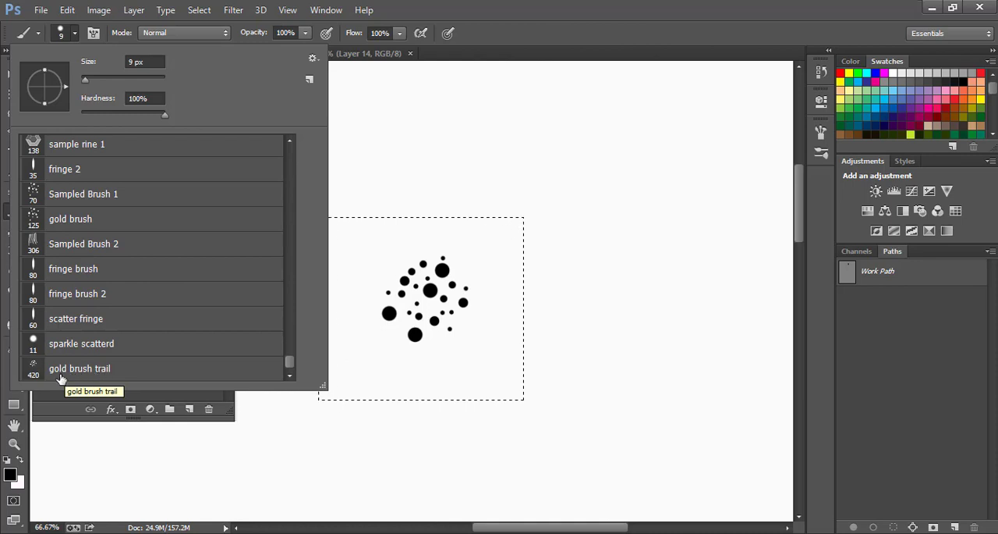
mouse_move(78, 390)
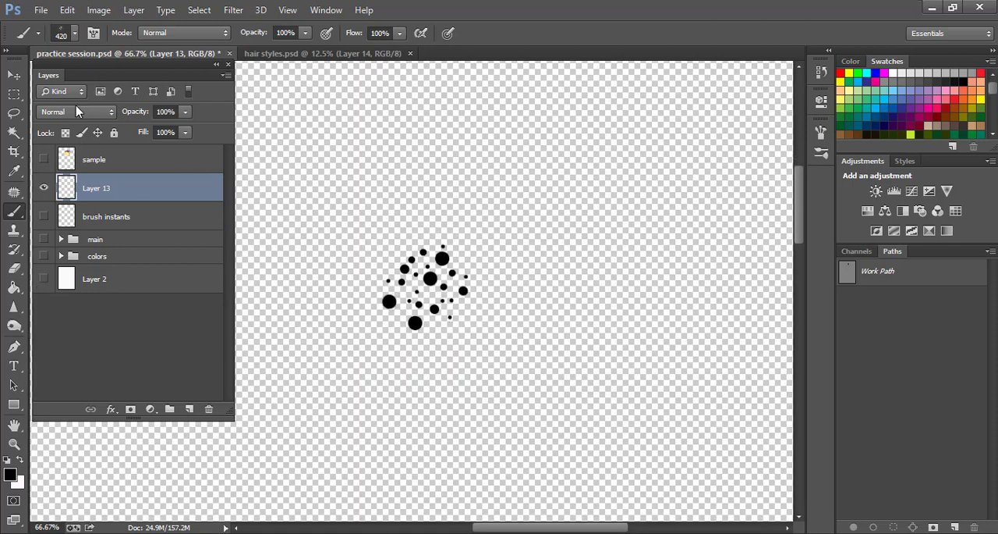
Step: Delete the old gold brush trail preset from the brush list
right_click(78, 368)
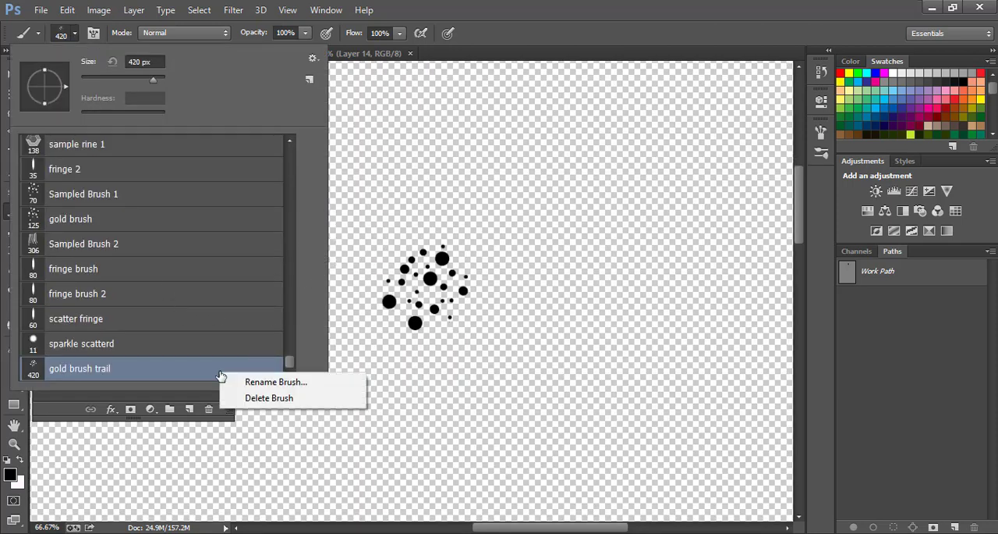
click(268, 398)
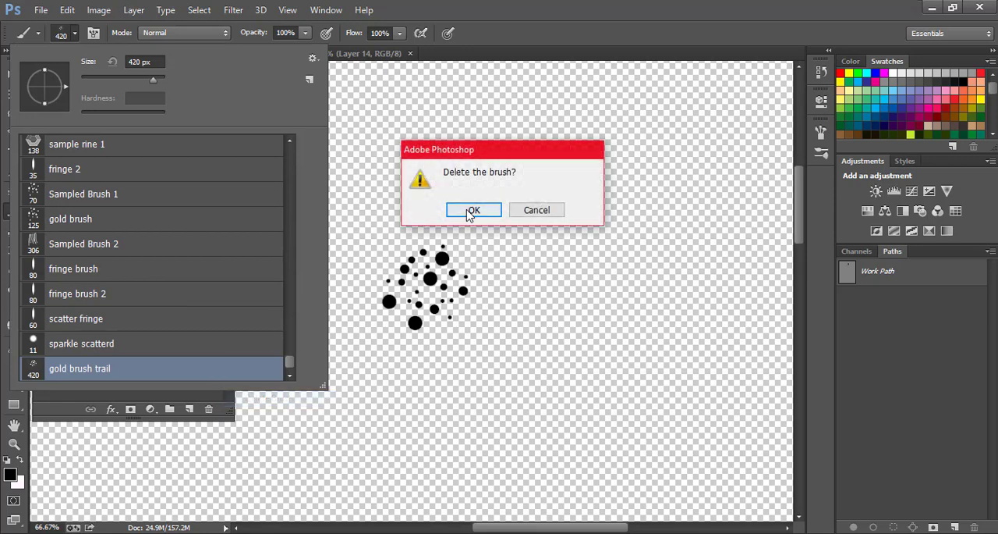
click(474, 209)
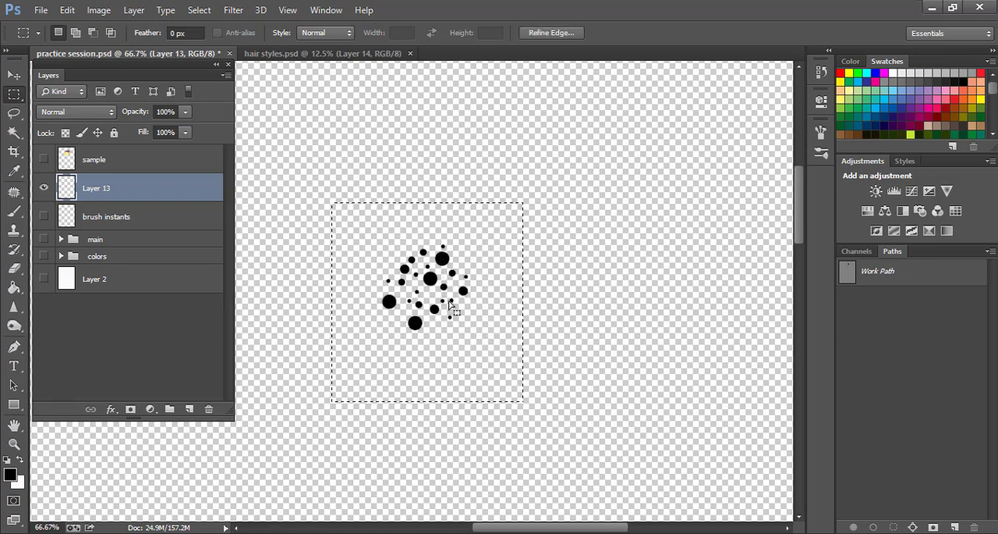
Step: Re-save the selected dot cluster as a brush preset named 'gold trail'
click(66, 10)
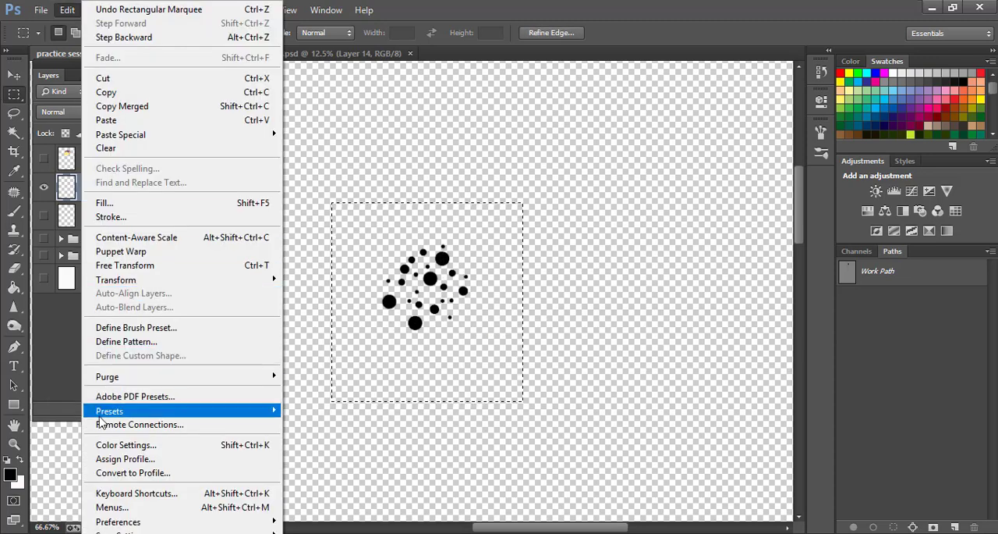
mouse_move(136, 328)
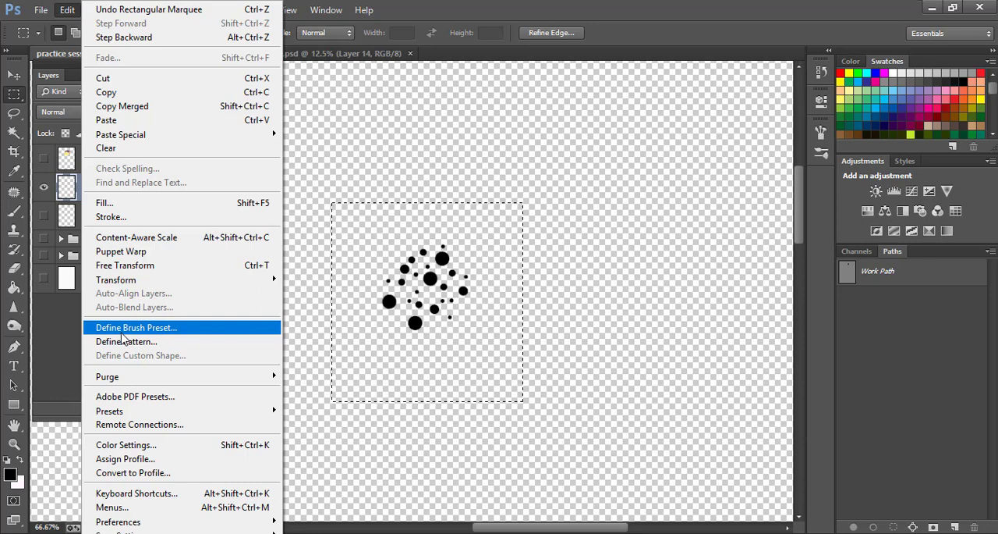
click(135, 328)
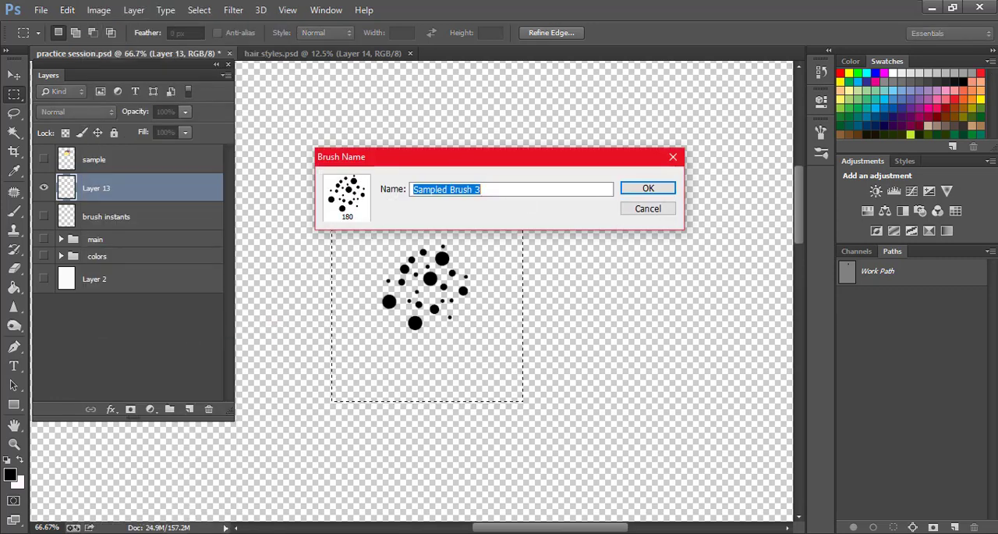
text(gold tra)
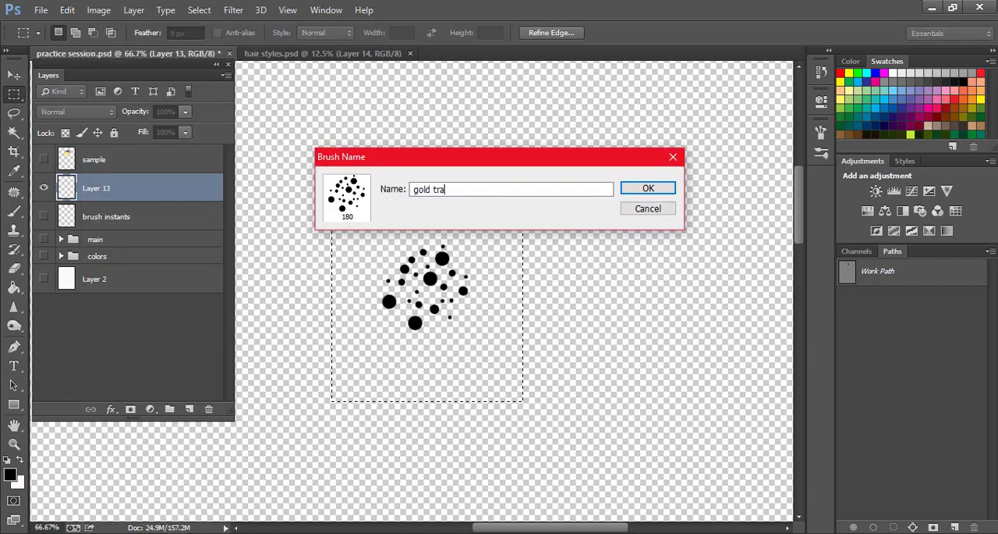
click(648, 187)
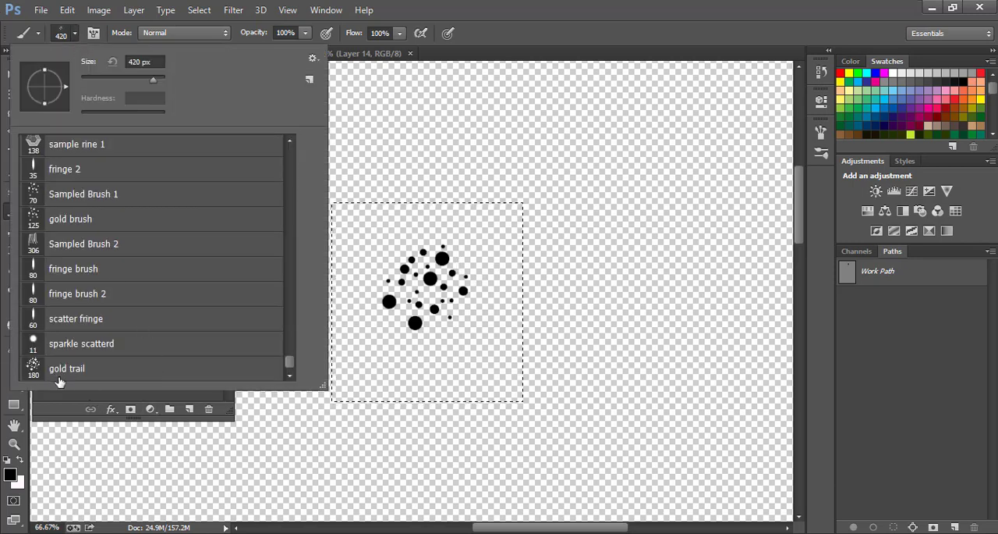
Step: Choose the gold trail brush and paint black test scribbles on Layer 14
click(65, 368)
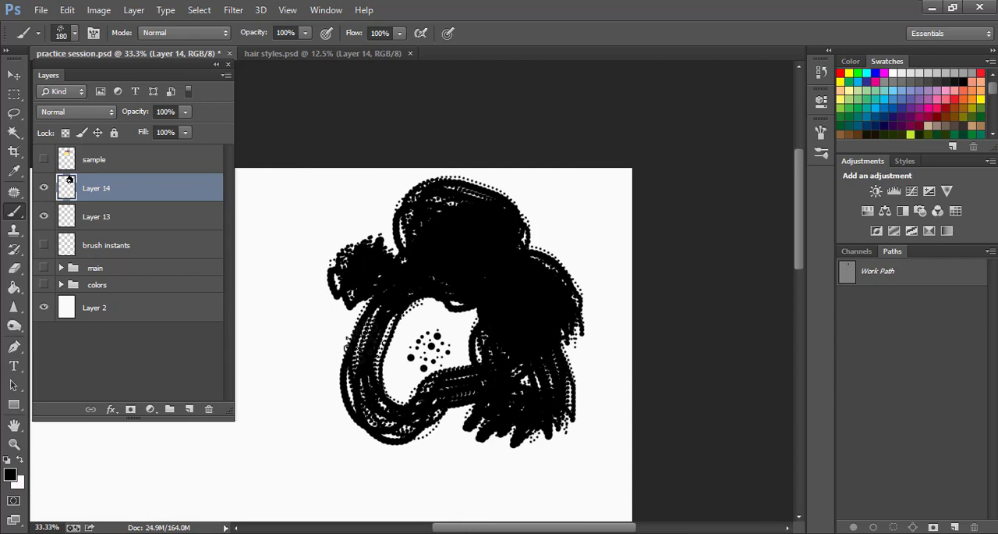
click(425, 382)
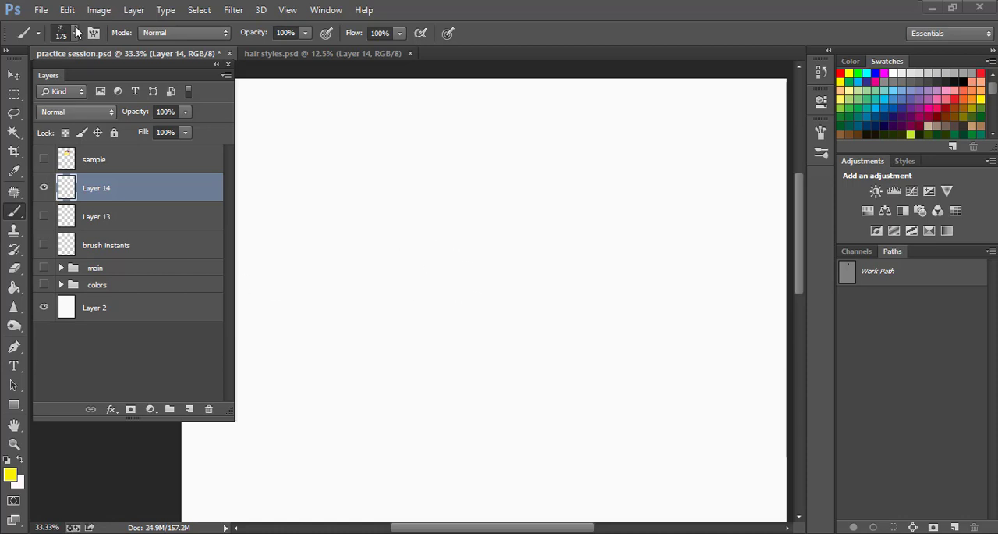
mouse_move(75, 33)
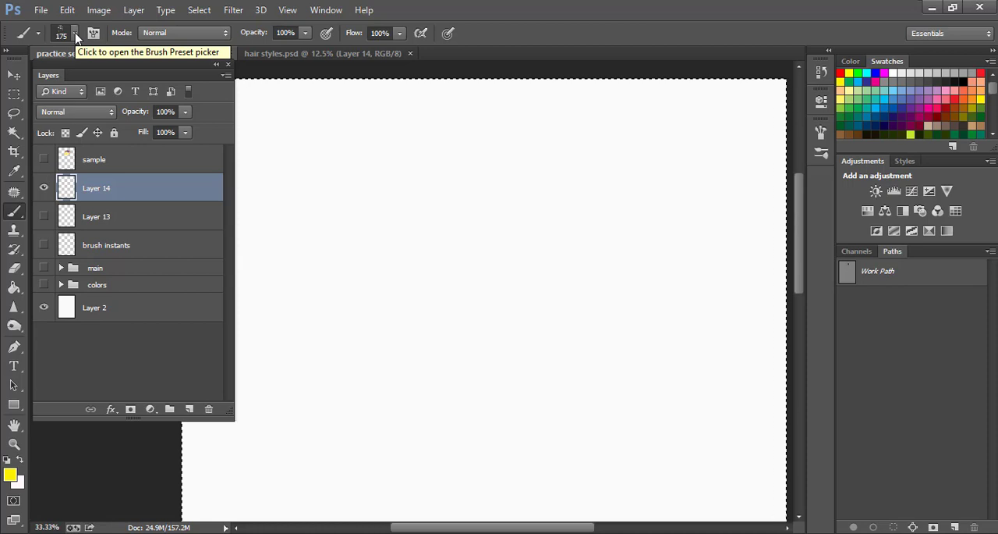
Step: Pick a different saved brush from the brush preset list
click(75, 33)
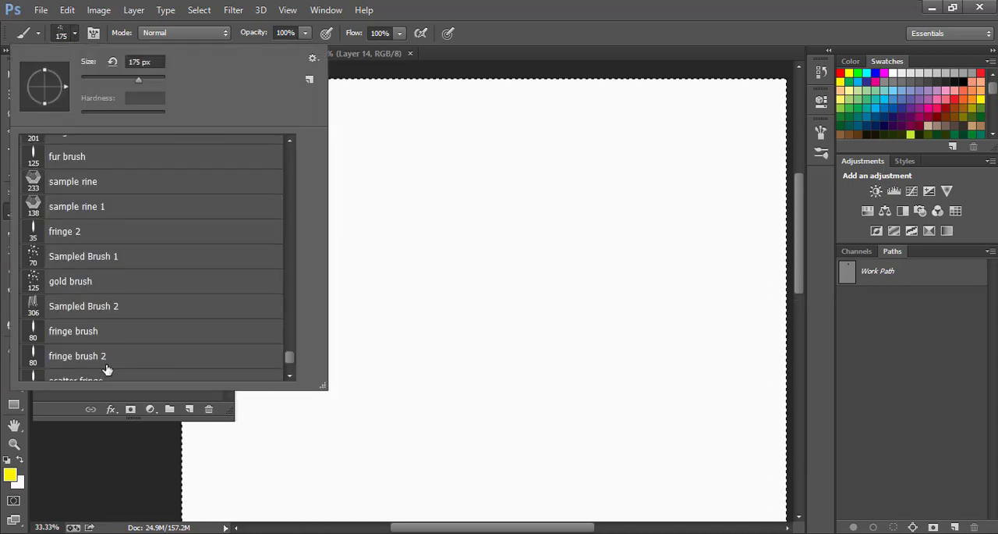
click(70, 281)
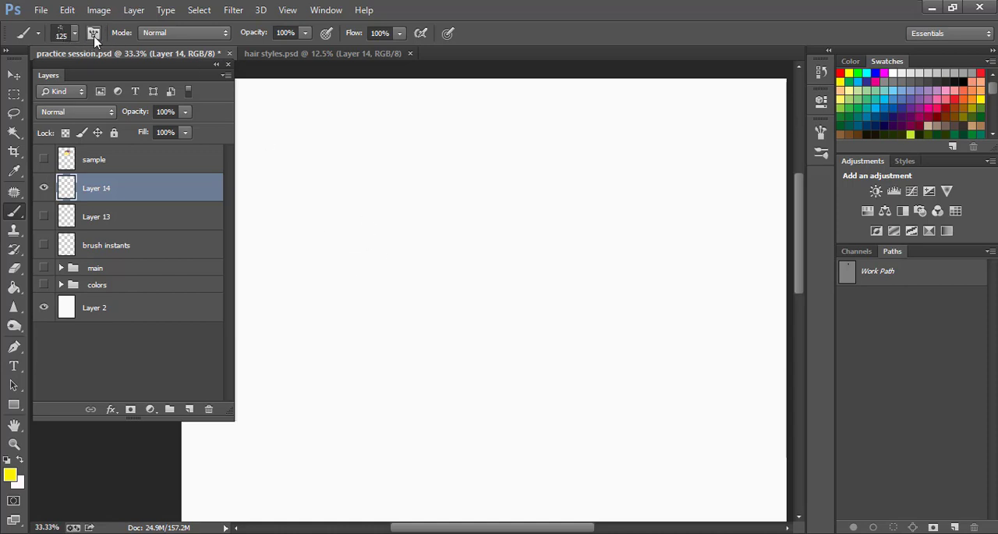
mouse_move(94, 33)
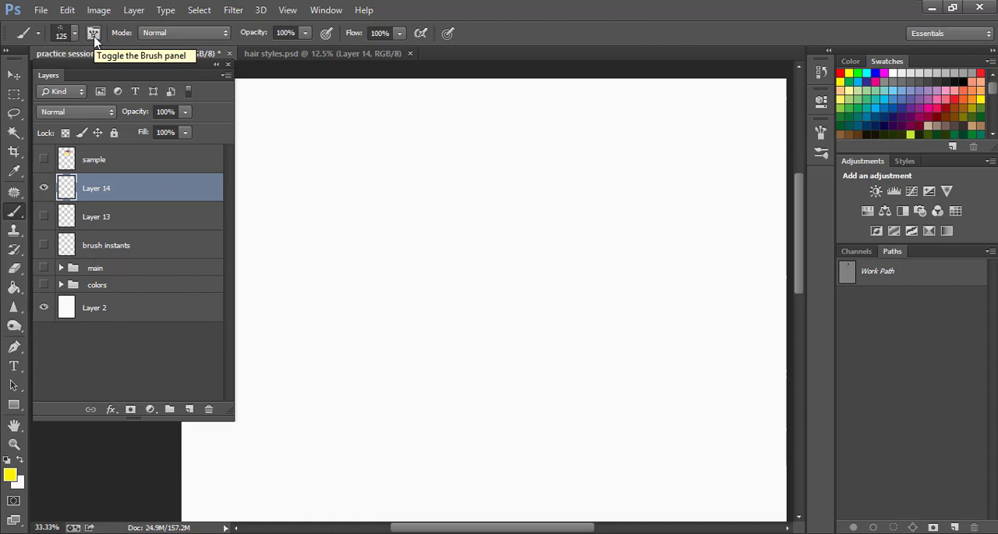
Step: Review the brush's Tip Shape spacing, Shape Dynamics and Scattering settings in the Brush panel
click(93, 33)
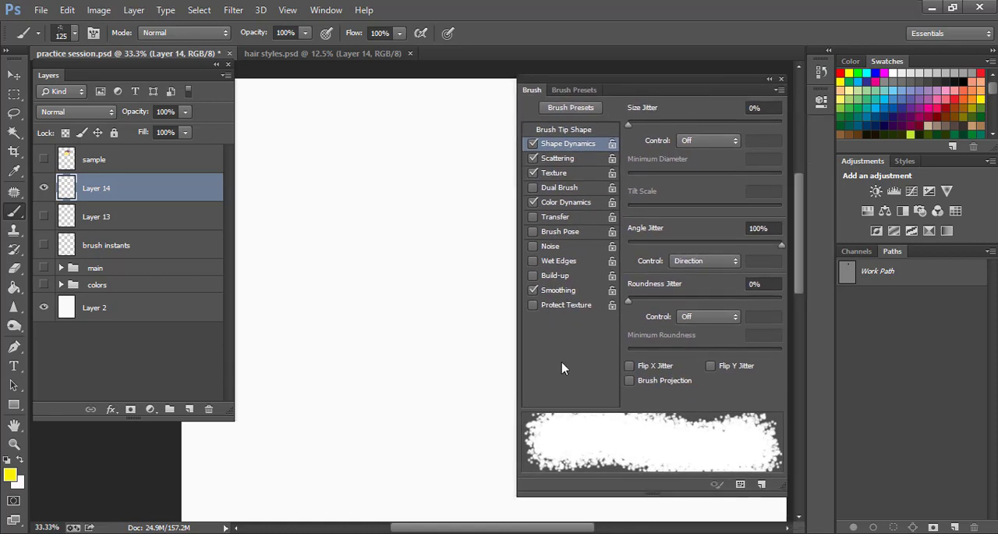
mouse_move(574, 359)
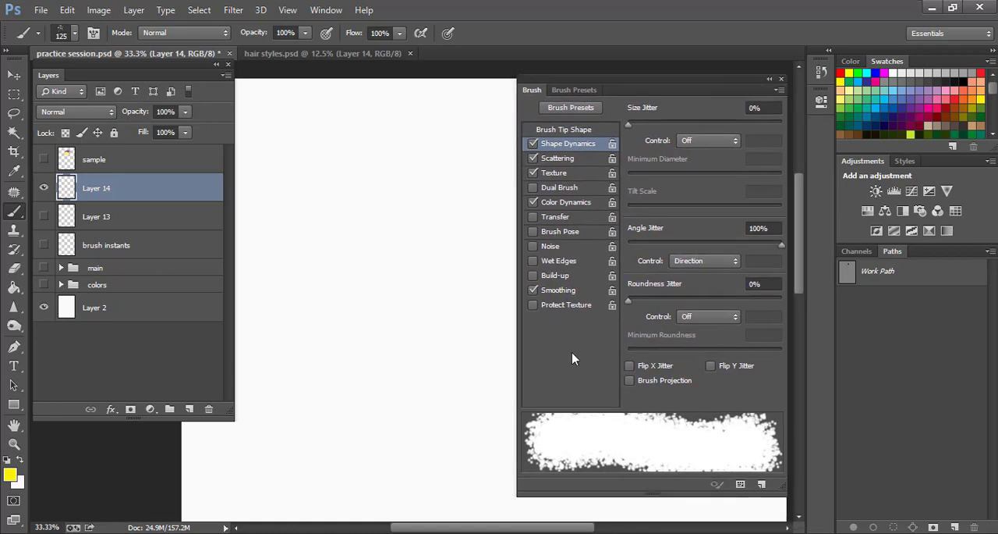
mouse_move(570, 332)
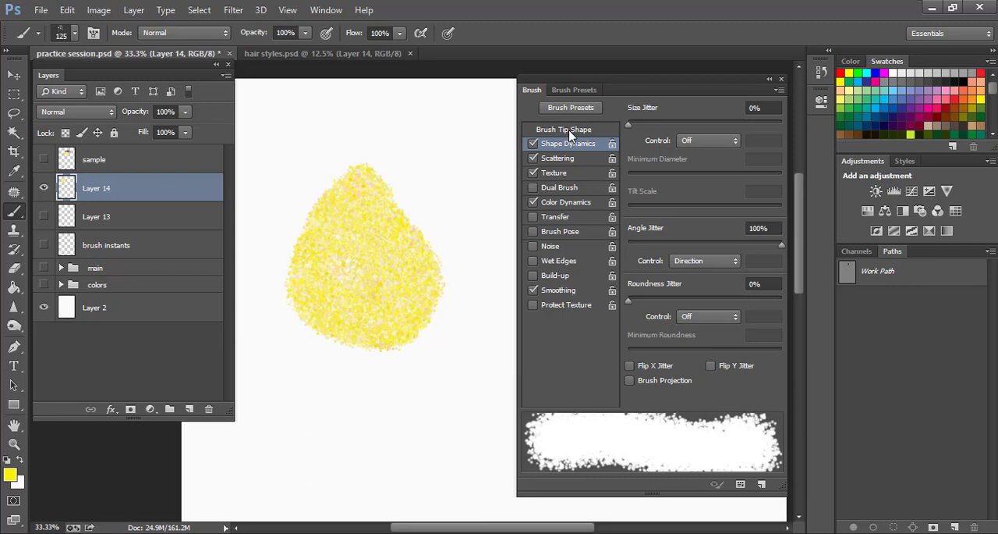
click(563, 127)
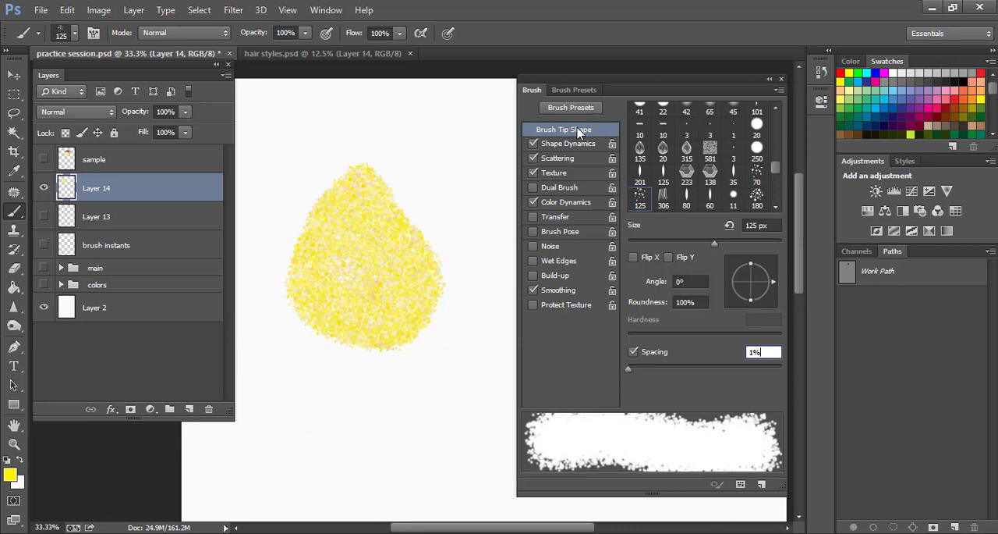
mouse_move(599, 175)
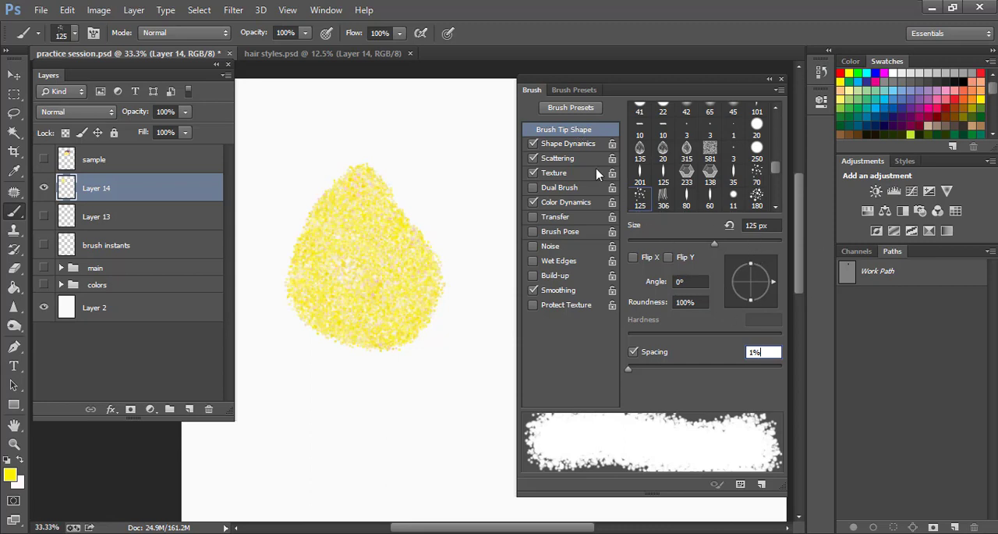
mouse_move(568, 143)
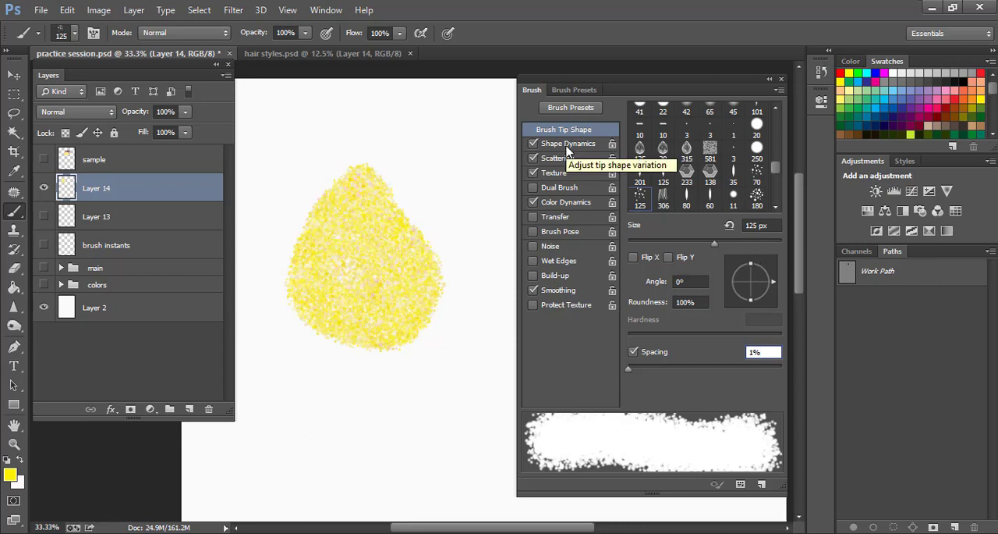
click(568, 144)
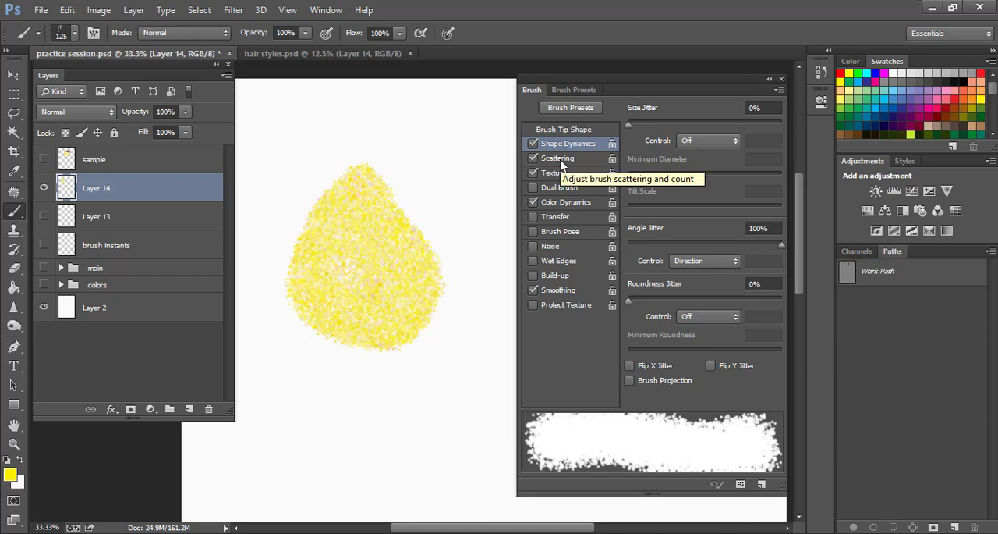
click(557, 158)
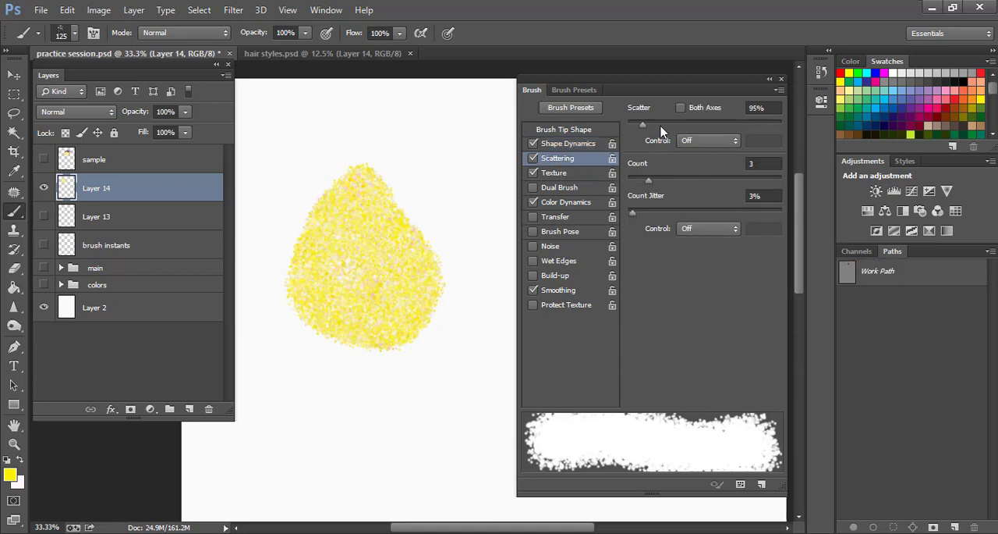
mouse_move(658, 178)
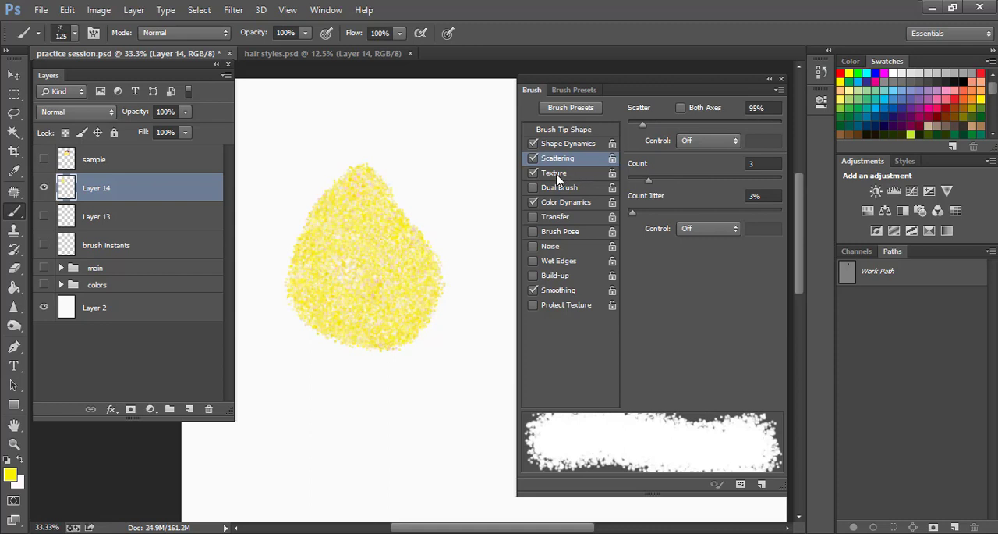
click(554, 173)
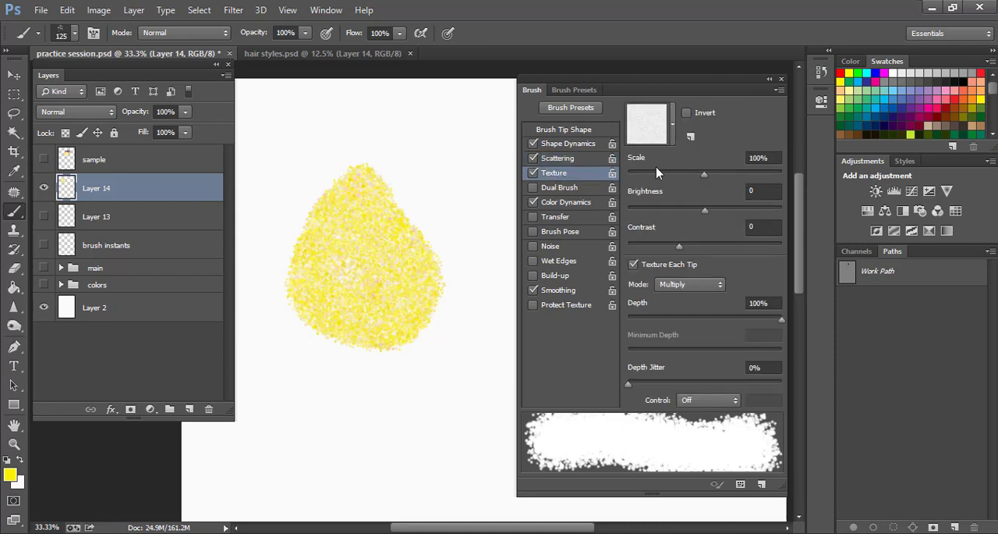
click(672, 125)
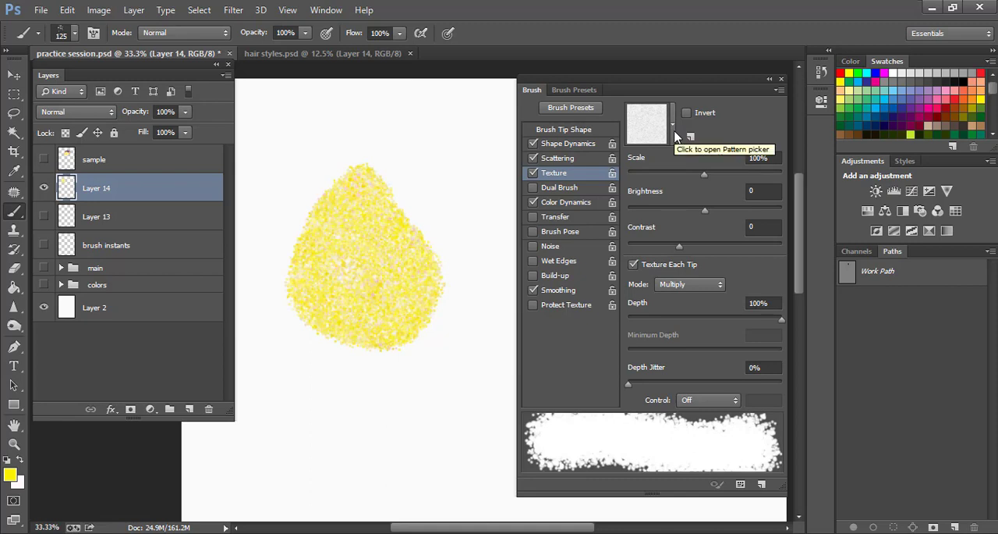
click(671, 125)
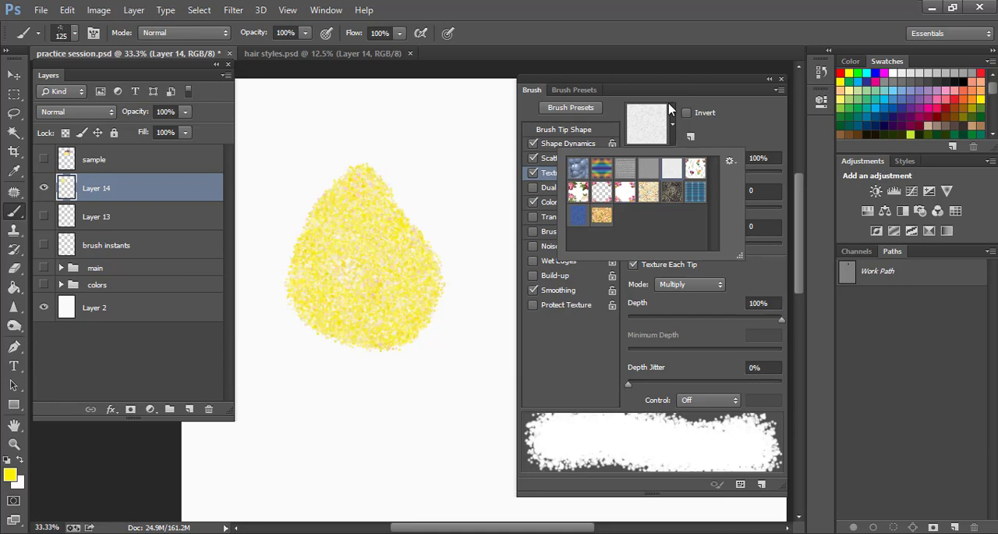
click(649, 170)
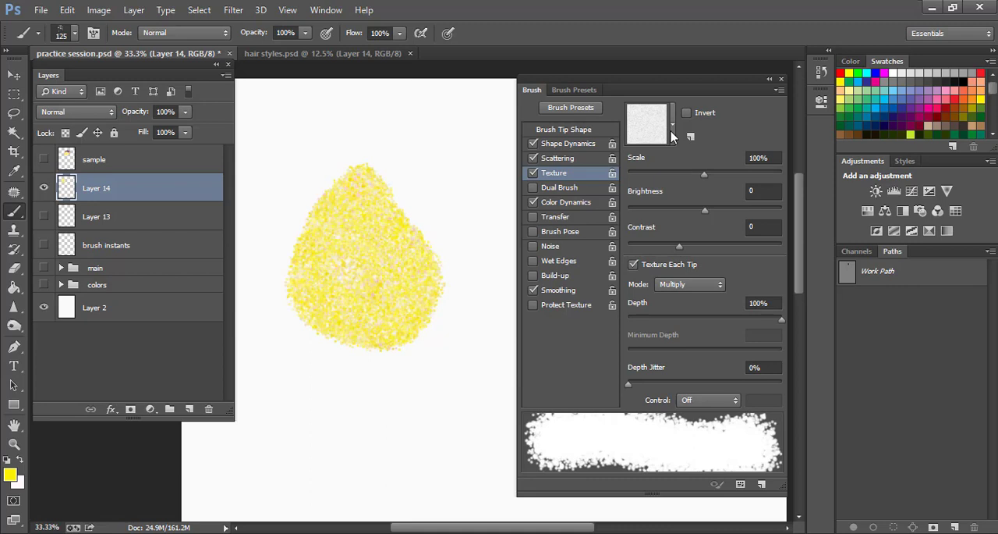
mouse_move(647, 125)
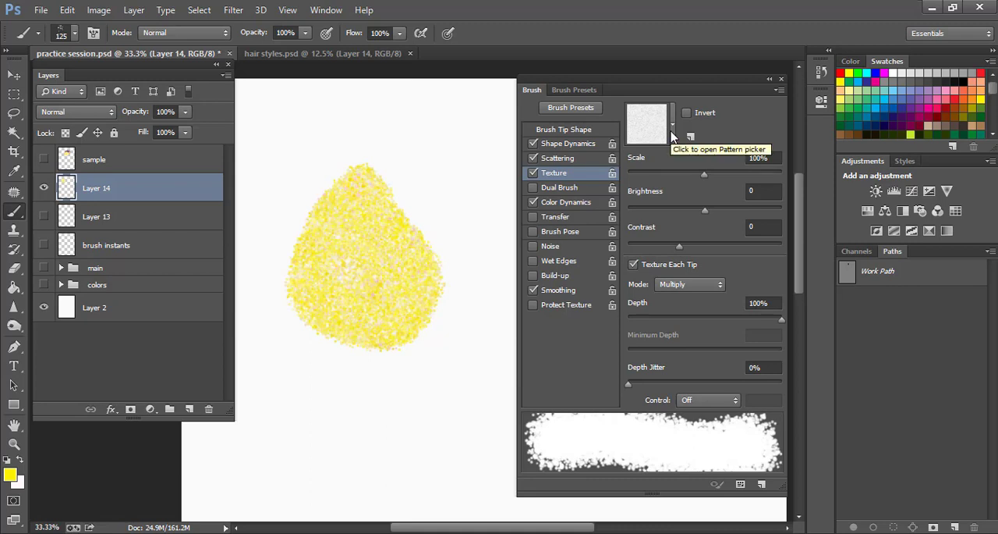
mouse_move(673, 134)
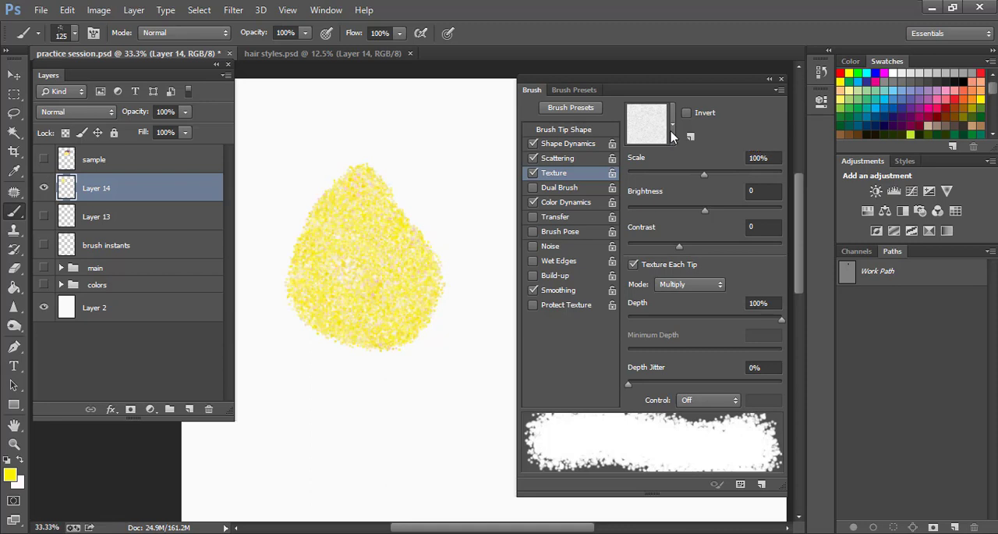
mouse_move(664, 228)
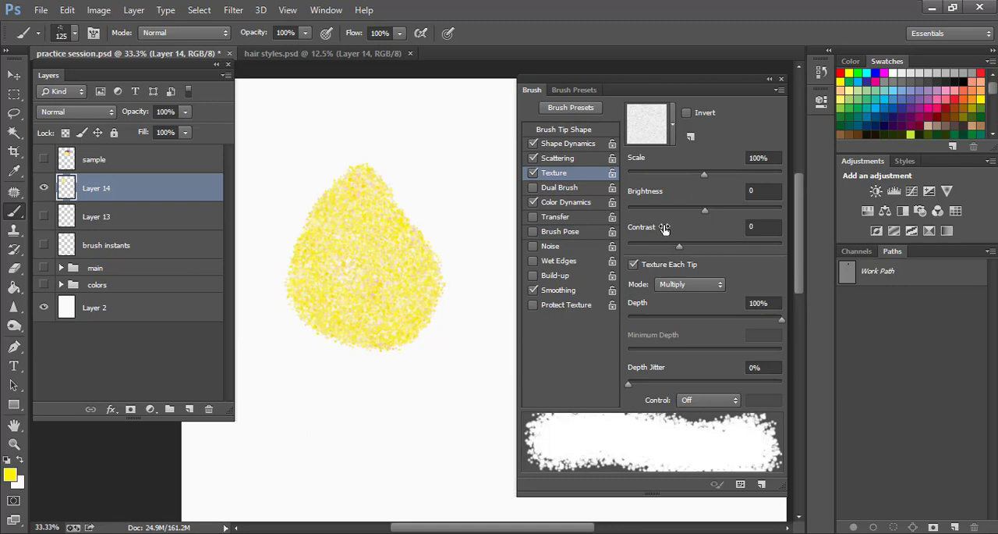
mouse_move(855, 234)
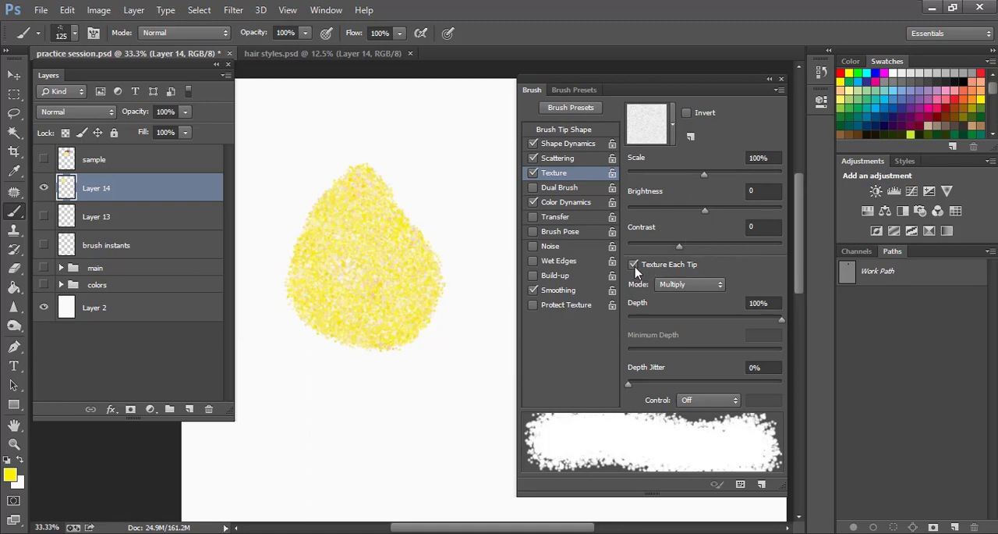
click(634, 263)
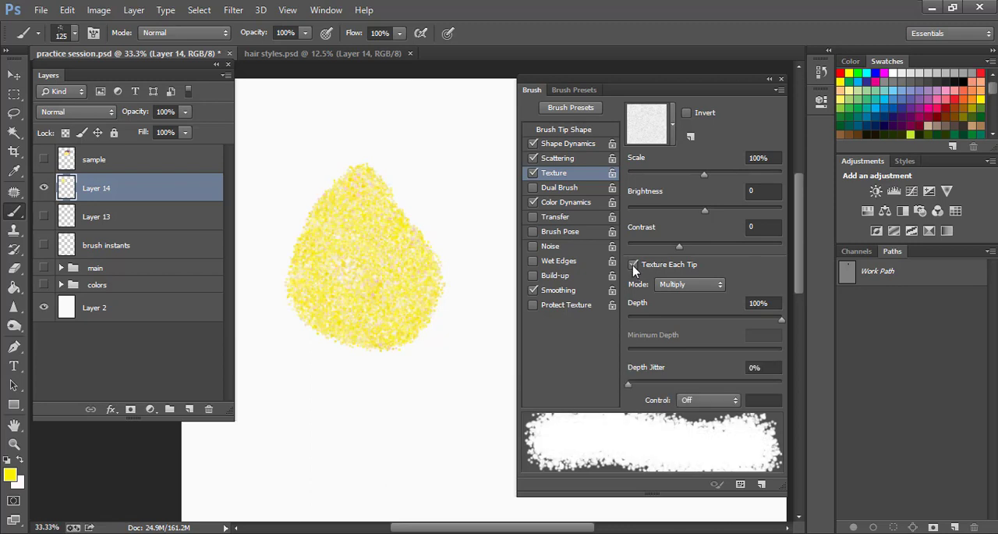
mouse_move(633, 263)
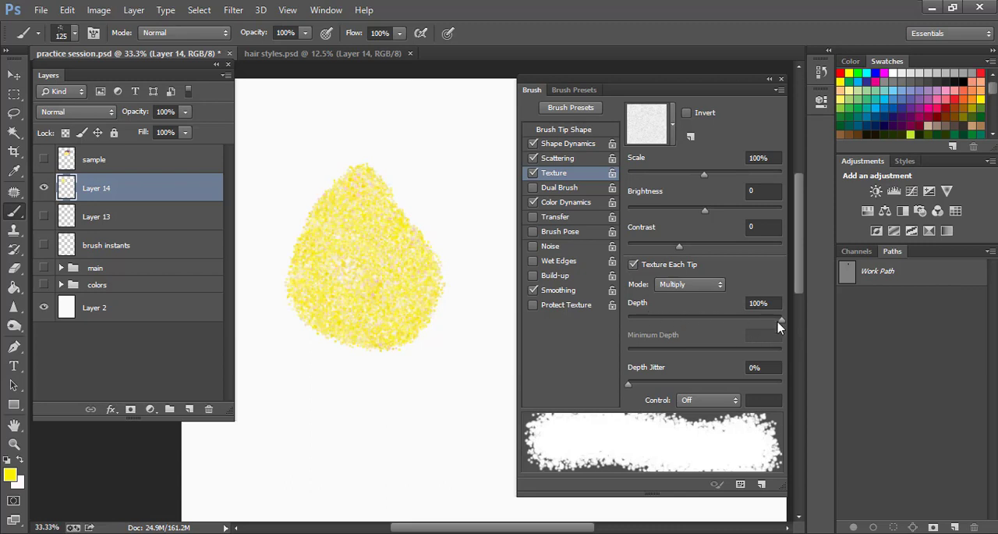
mouse_move(649, 386)
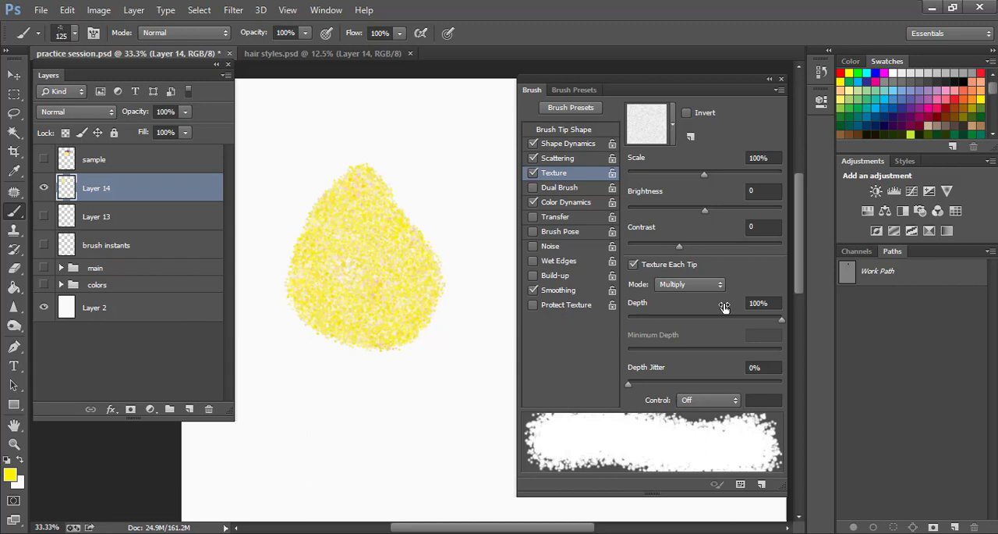
mouse_move(670, 322)
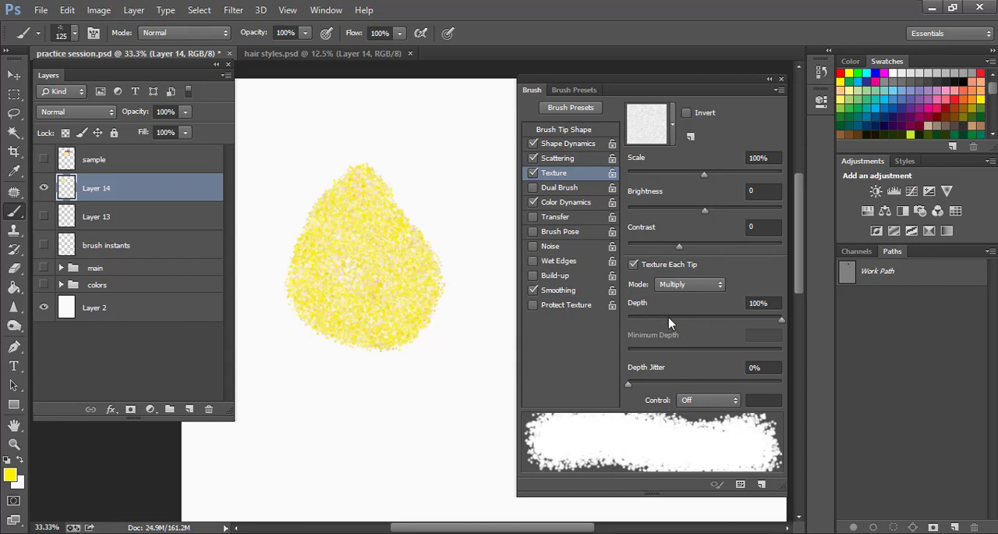
mouse_move(694, 290)
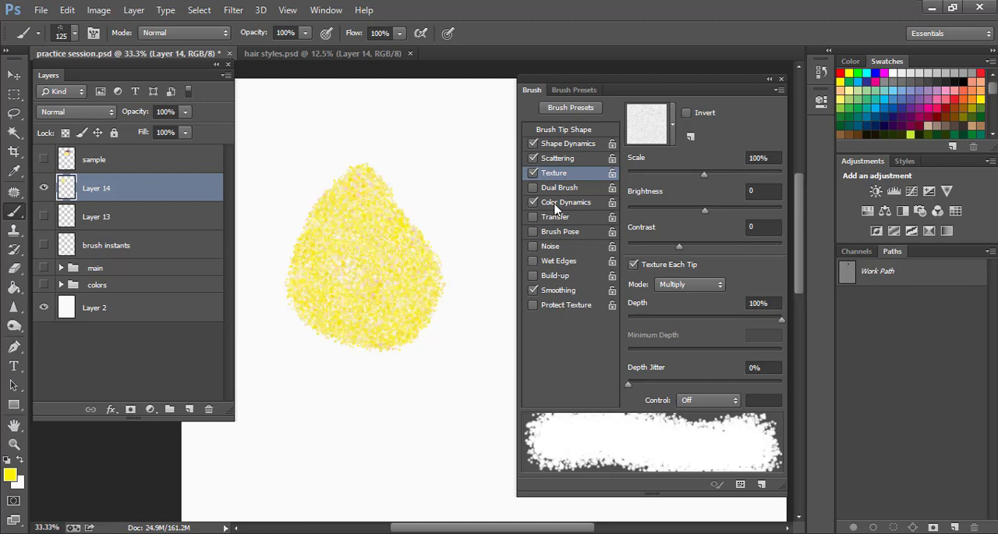
Step: Show the brush's Color Dynamics settings and enable Apply Per Tip
click(564, 203)
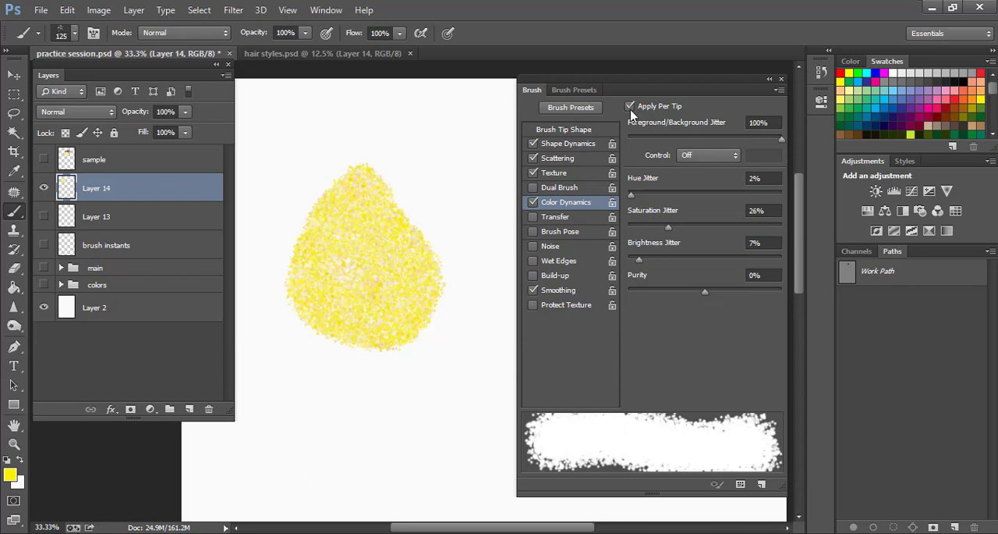
mouse_move(631, 106)
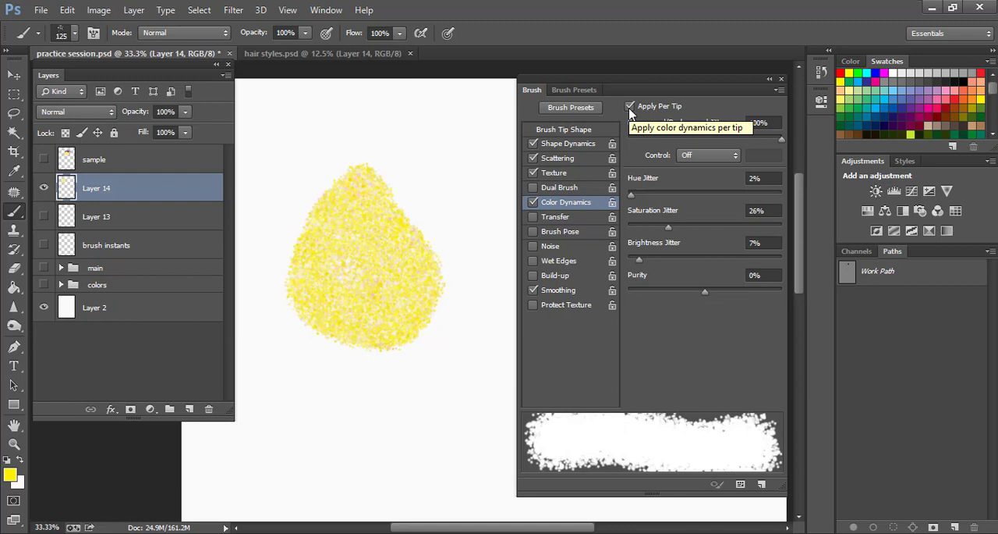
click(422, 179)
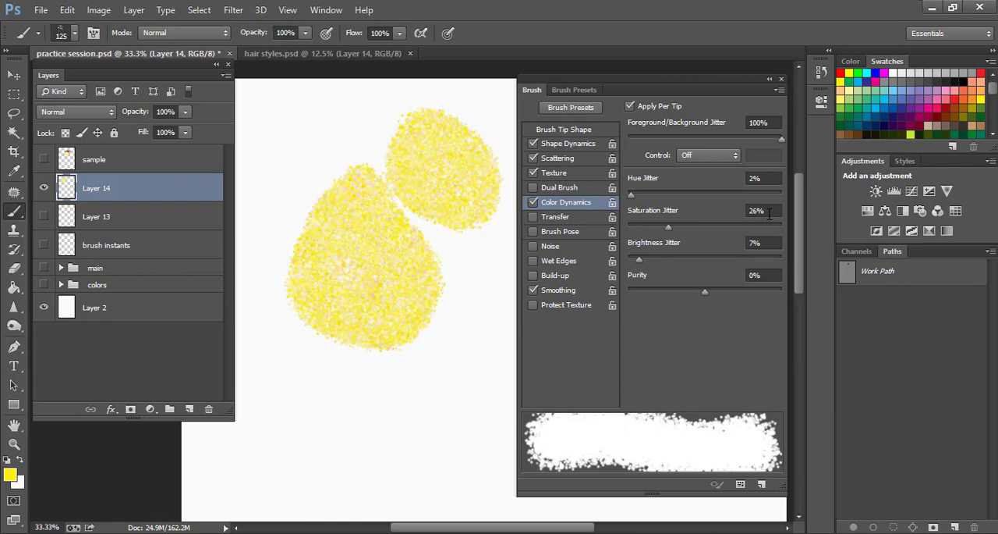
mouse_move(764, 247)
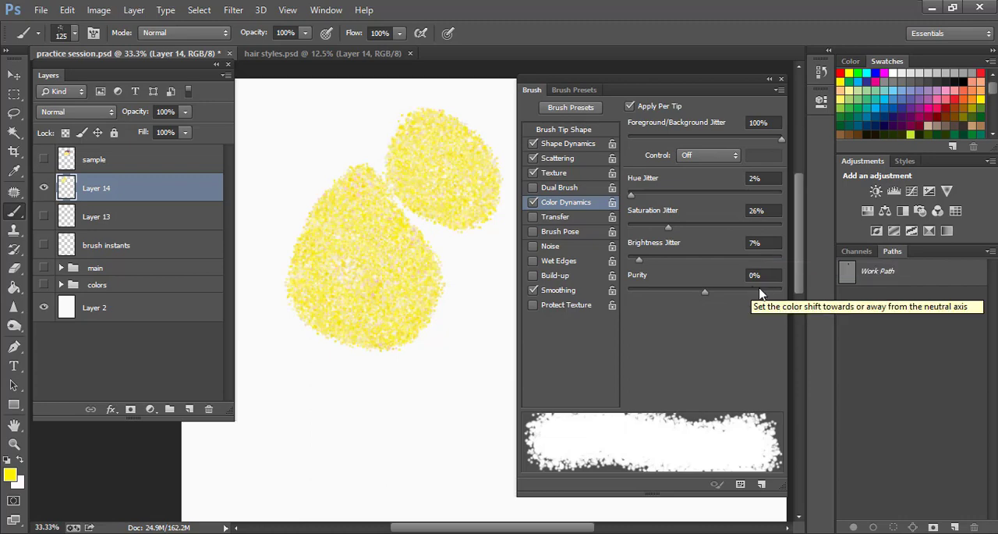
mouse_move(737, 280)
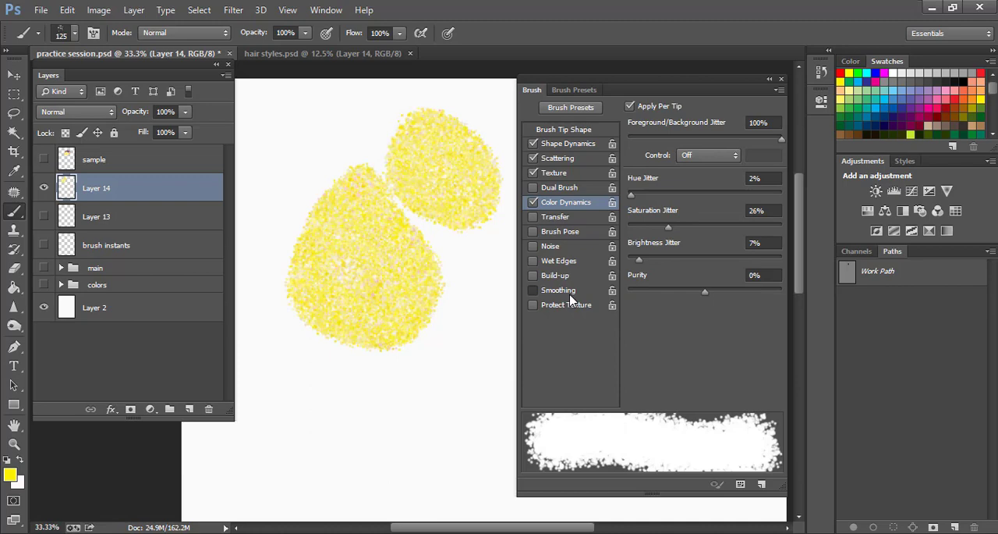
Step: Paint a large yellow glitter patch above the dabs, then start saving the brush as a new preset
click(336, 145)
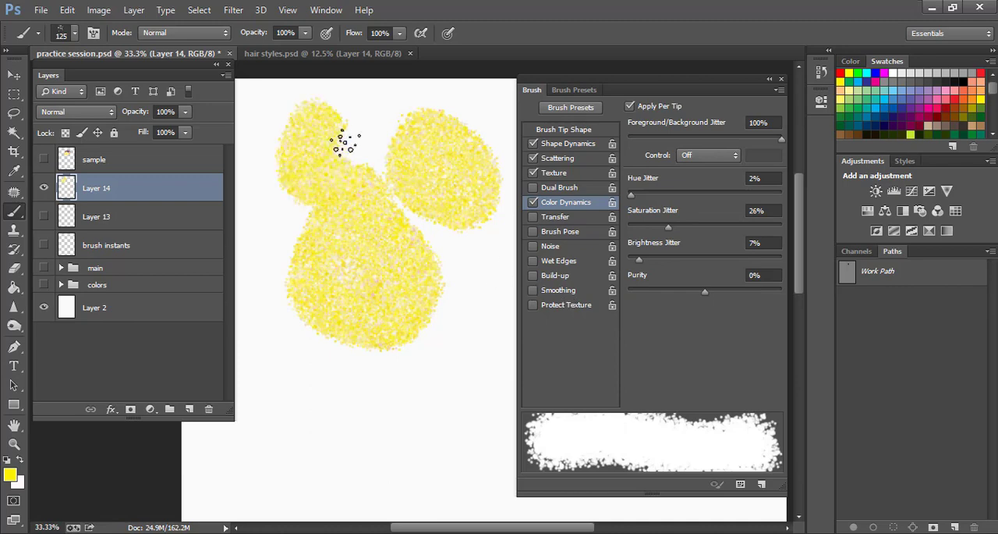
drag(340, 145, 289, 177)
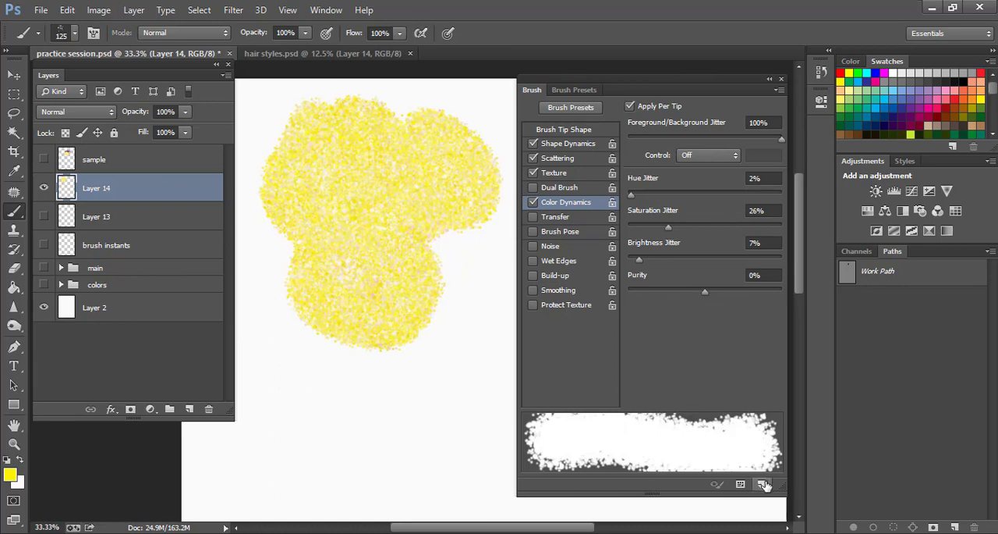
click(763, 484)
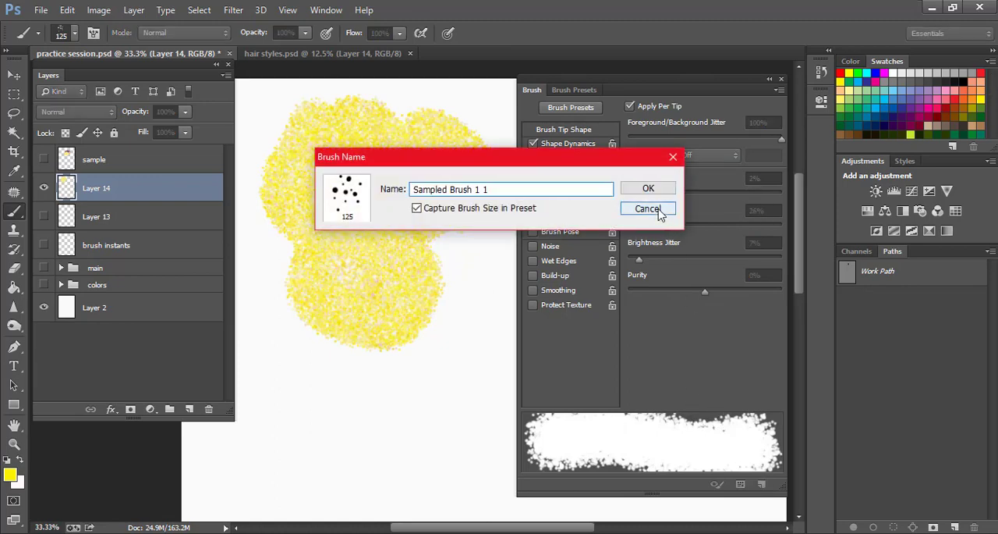
Step: Cancel saving the glitter brush as a preset, dismissing the Brush Name dialog twice
click(647, 209)
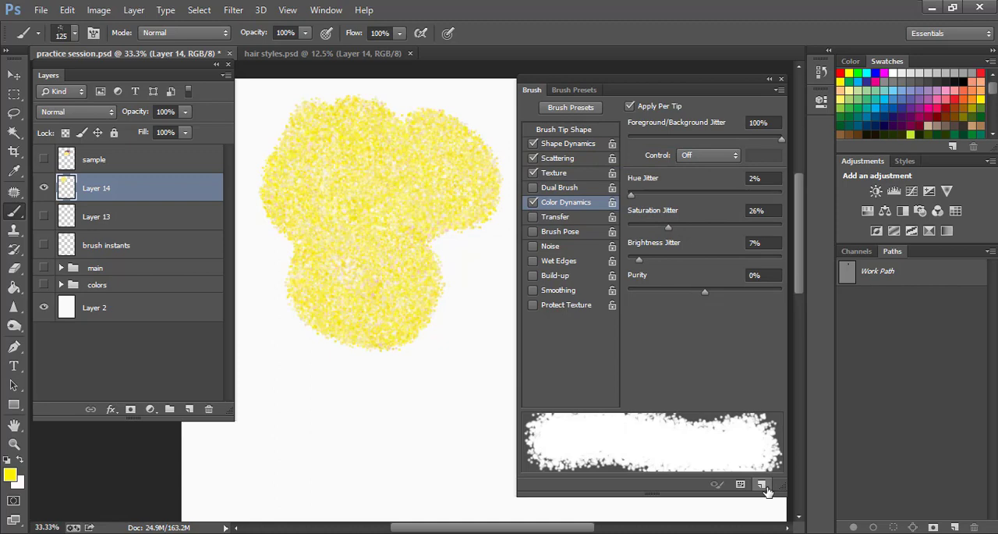
click(761, 483)
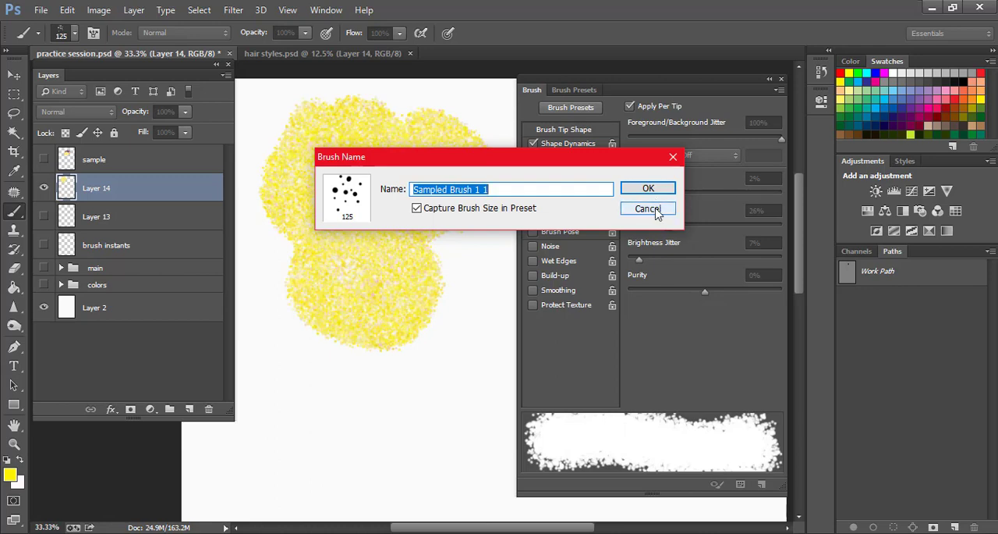
click(647, 209)
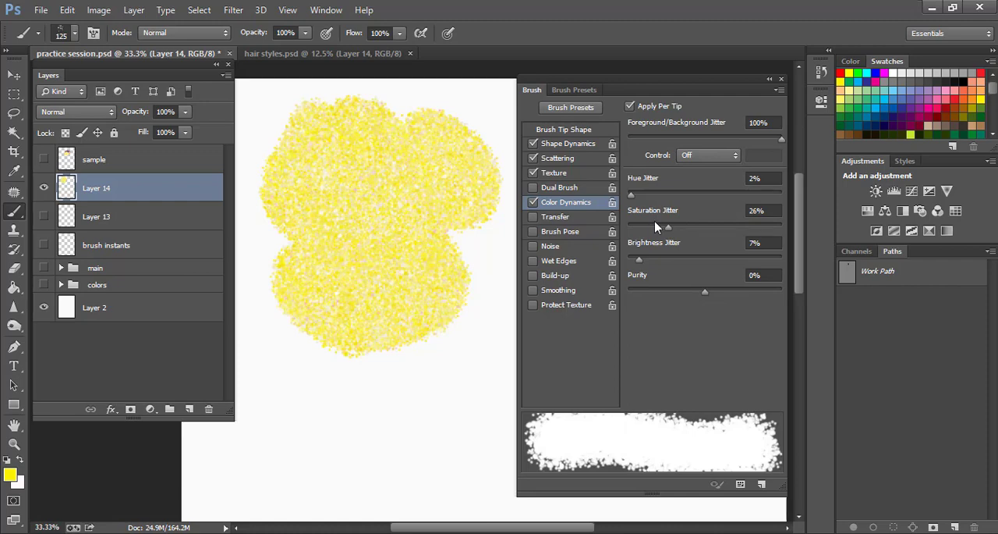
mouse_move(675, 192)
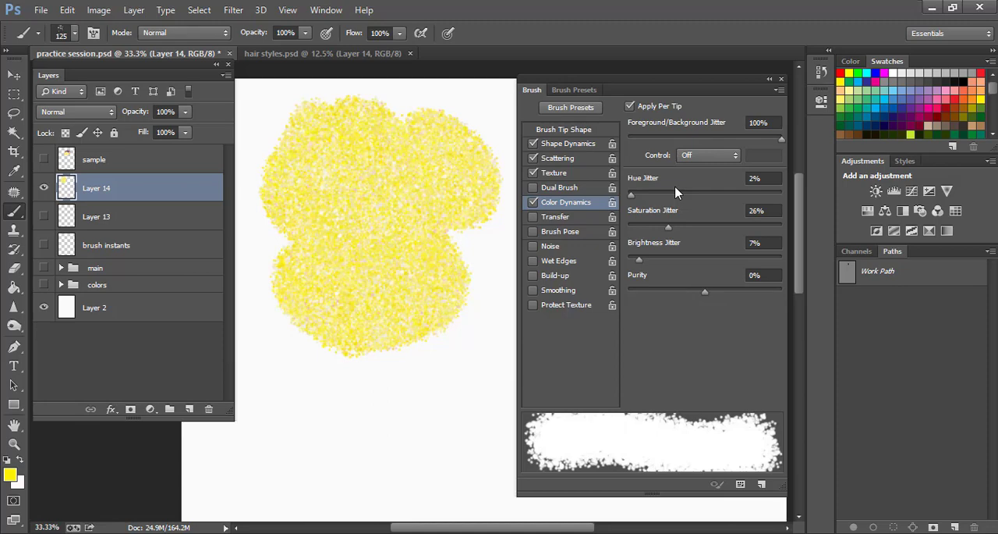
mouse_move(638, 199)
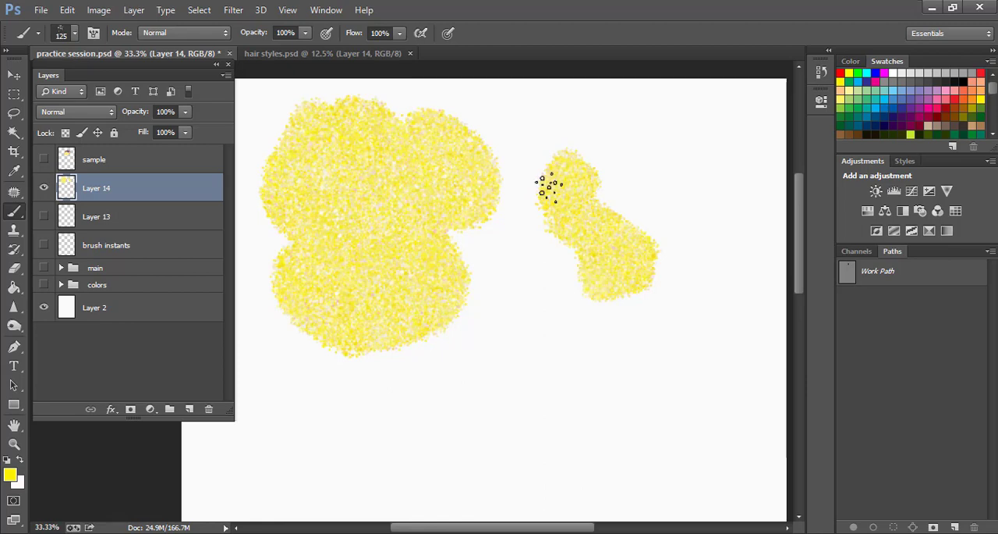
Step: Hide the glitter test layer, show the illustration group and keep the yellow foreground
click(44, 188)
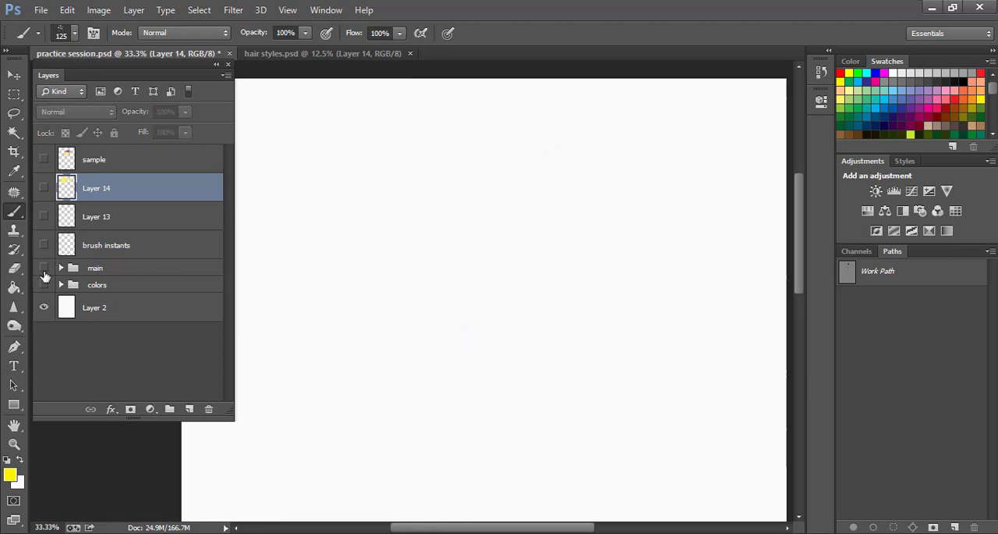
click(43, 269)
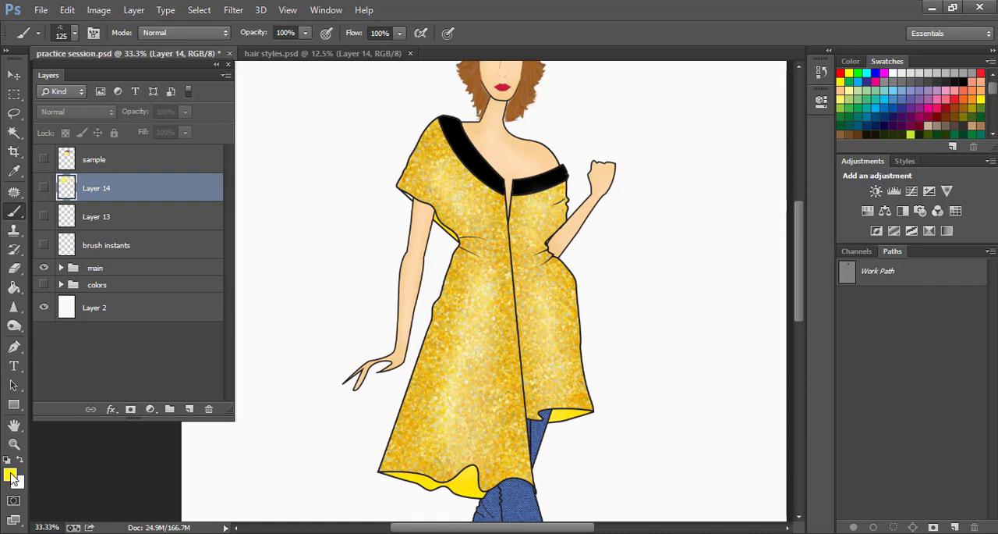
click(13, 474)
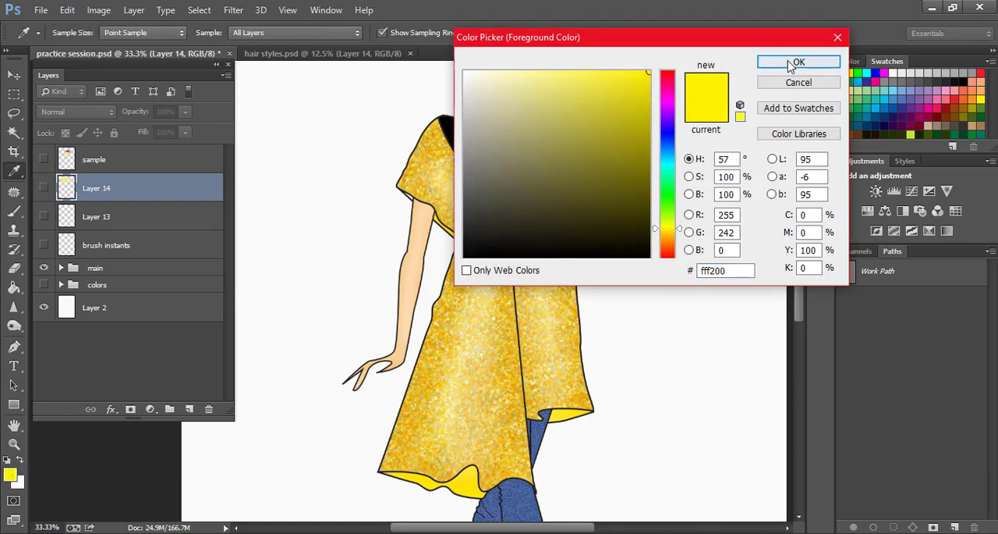
click(799, 62)
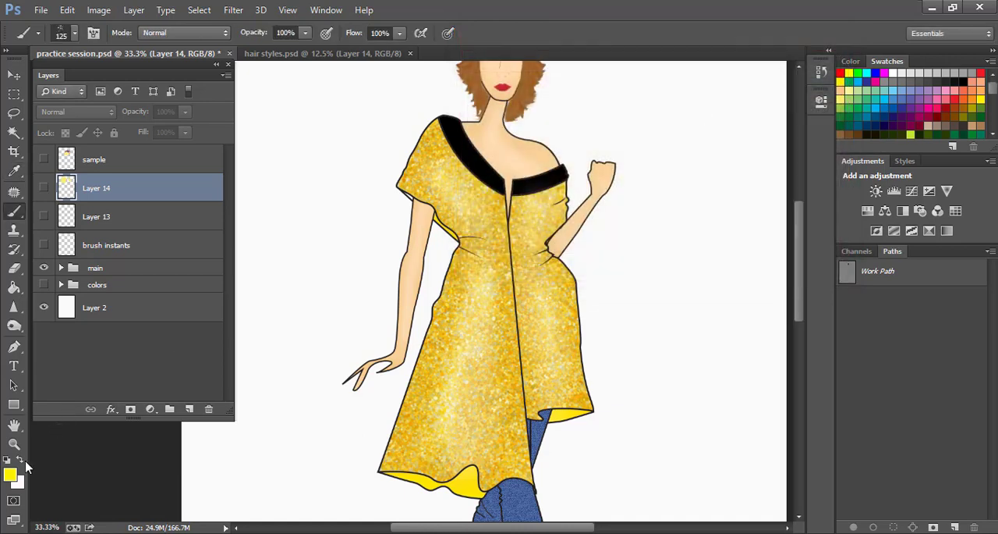
Step: Set the background to almost-white and the foreground to near-black (0c0c0c)
click(11, 487)
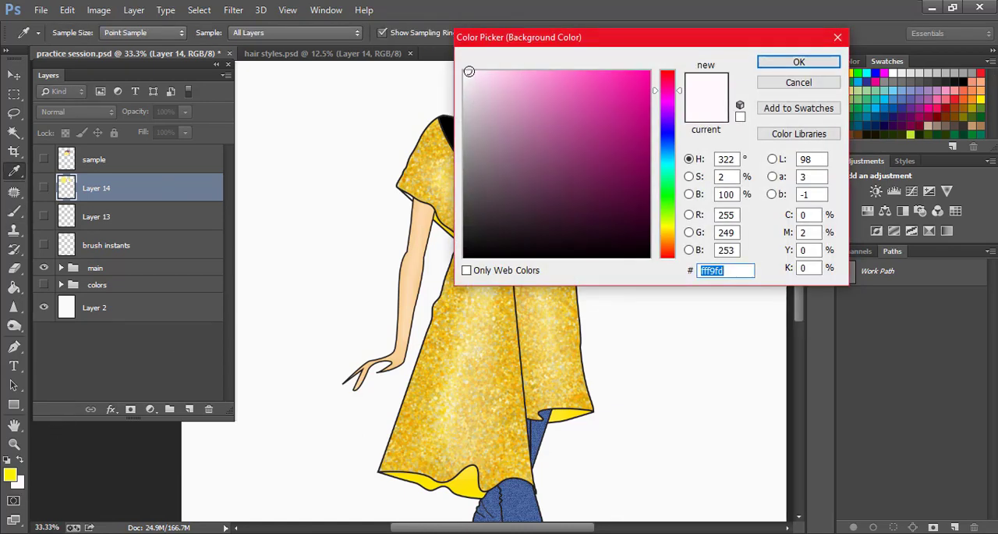
click(799, 61)
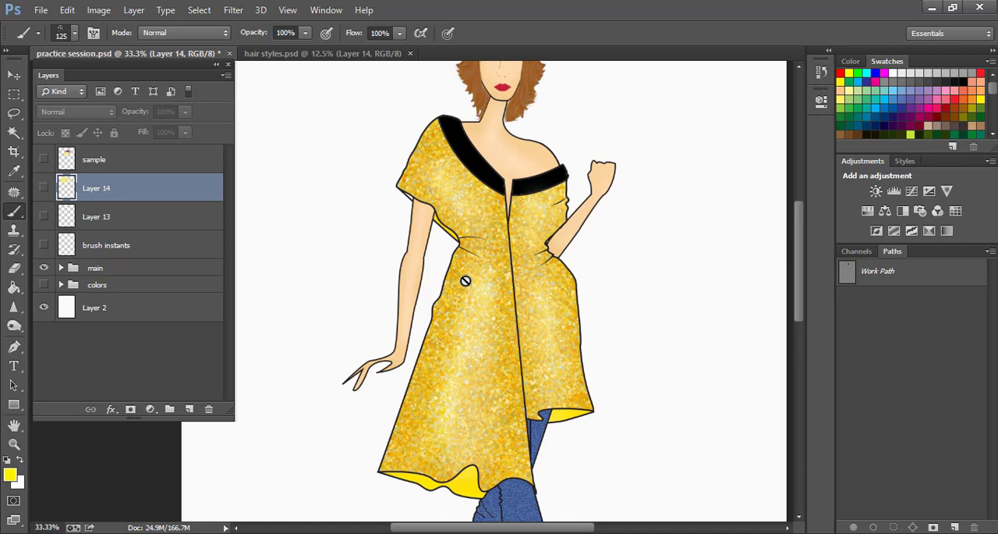
mouse_move(461, 220)
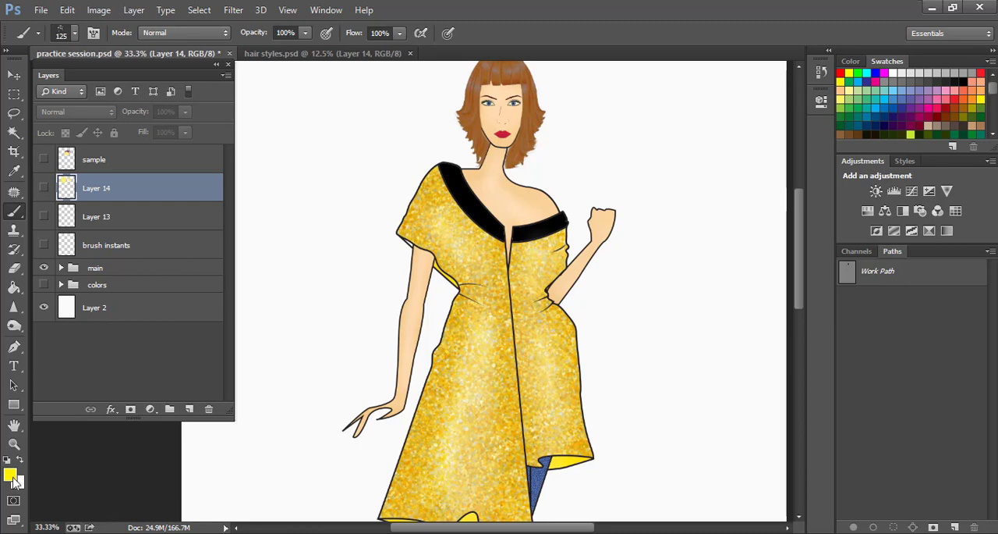
click(11, 475)
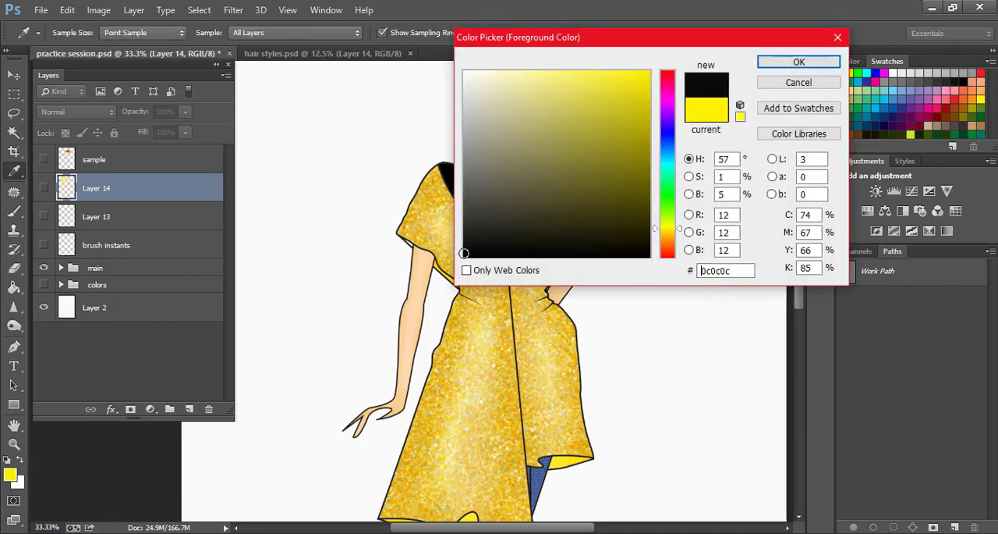
click(798, 63)
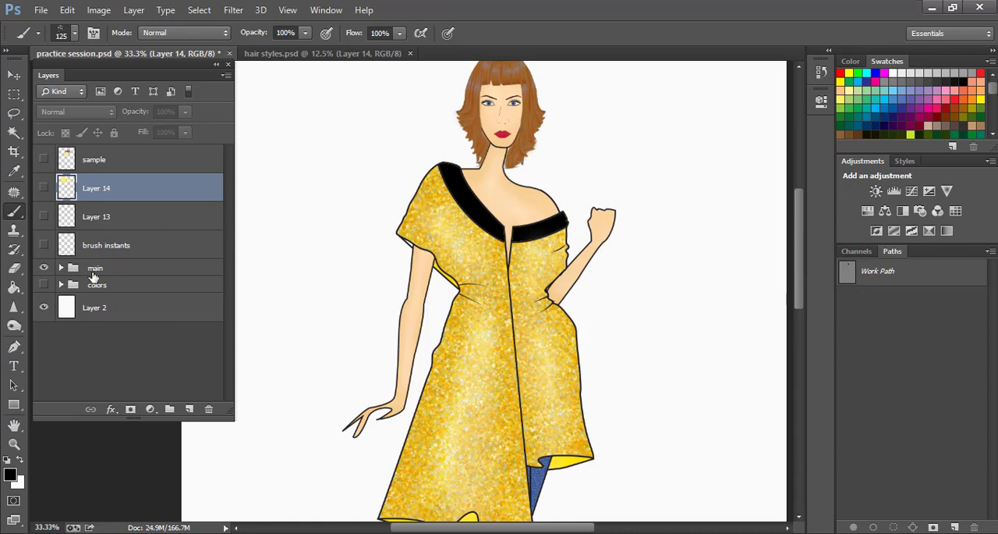
Step: Locate and select the collar layer inside the dress group for duplication
scroll(down, 3)
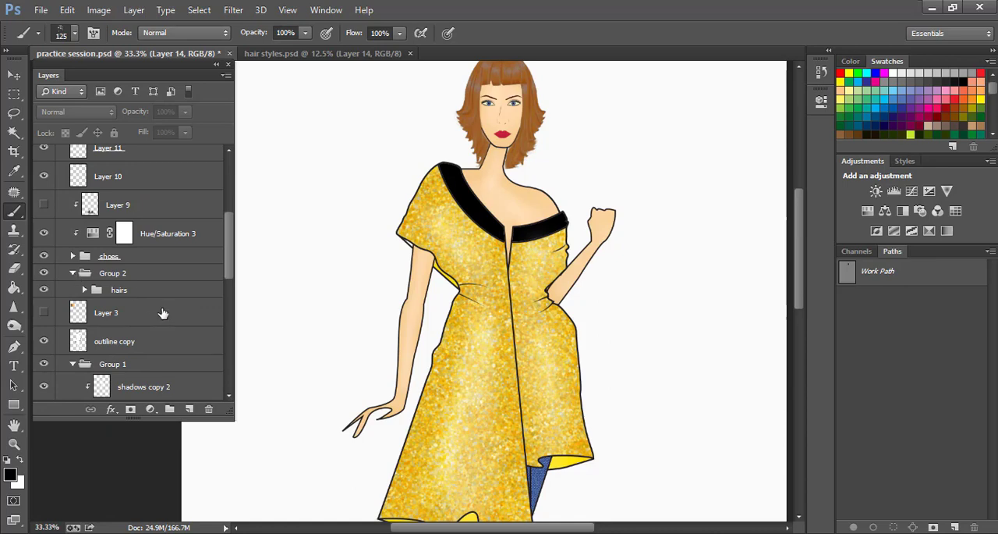
mouse_move(131, 297)
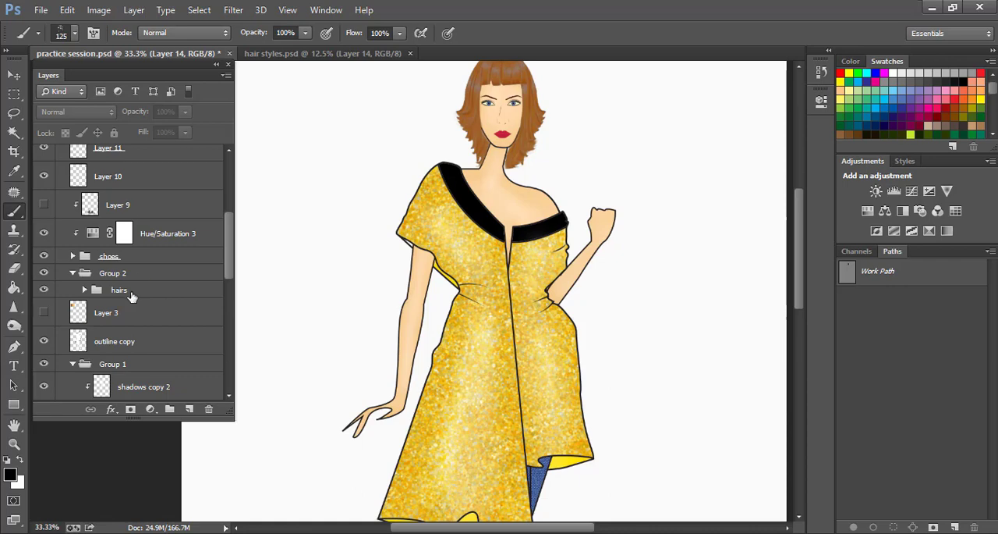
mouse_move(113, 278)
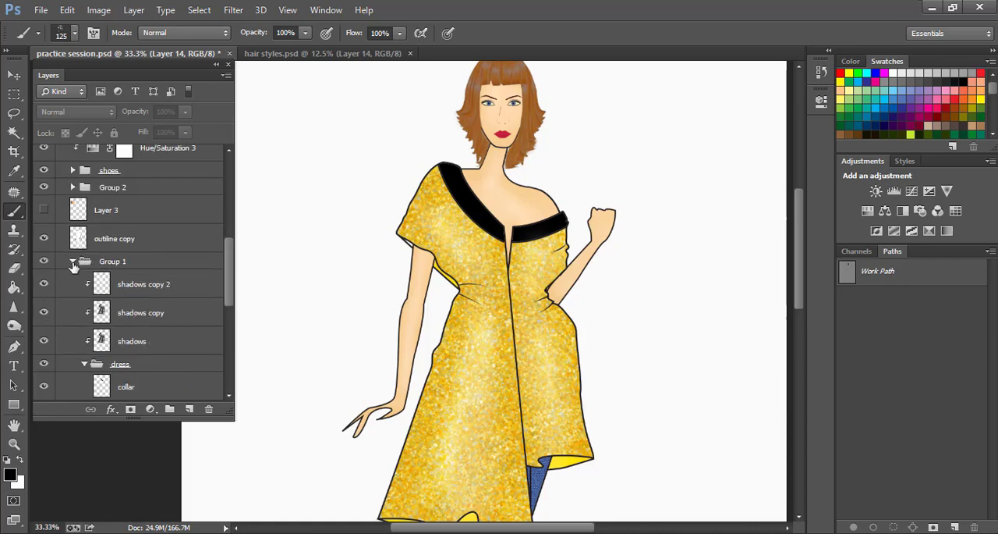
scroll(down, 3)
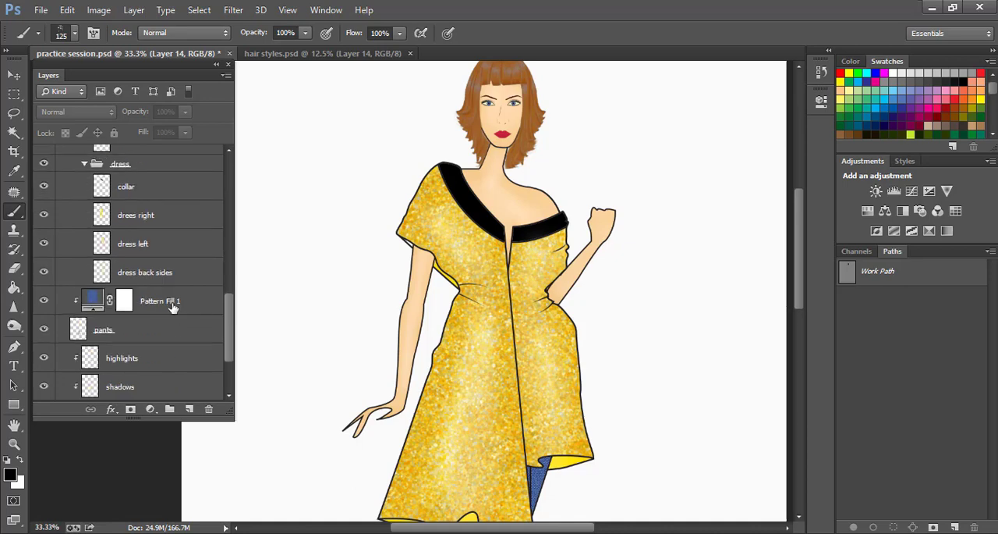
click(132, 243)
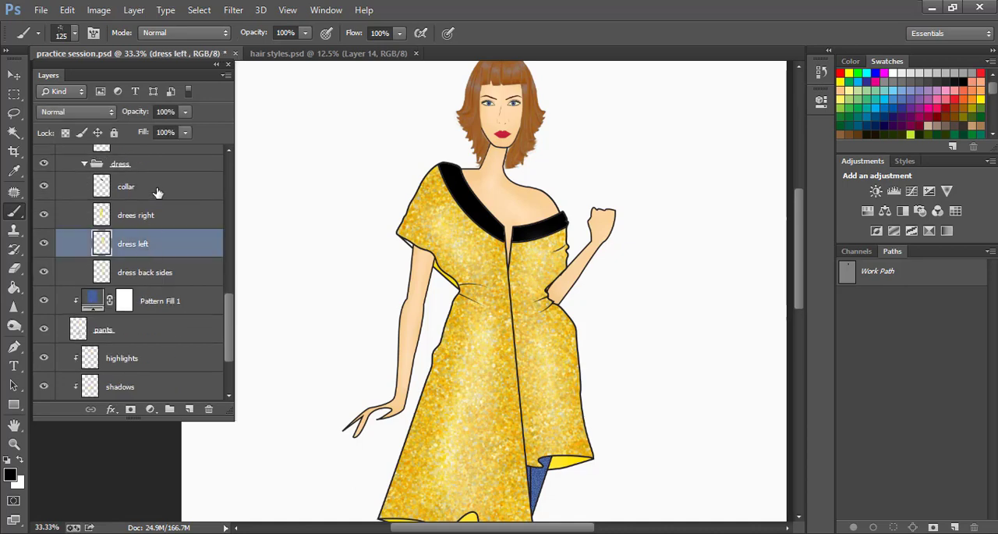
mouse_move(150, 204)
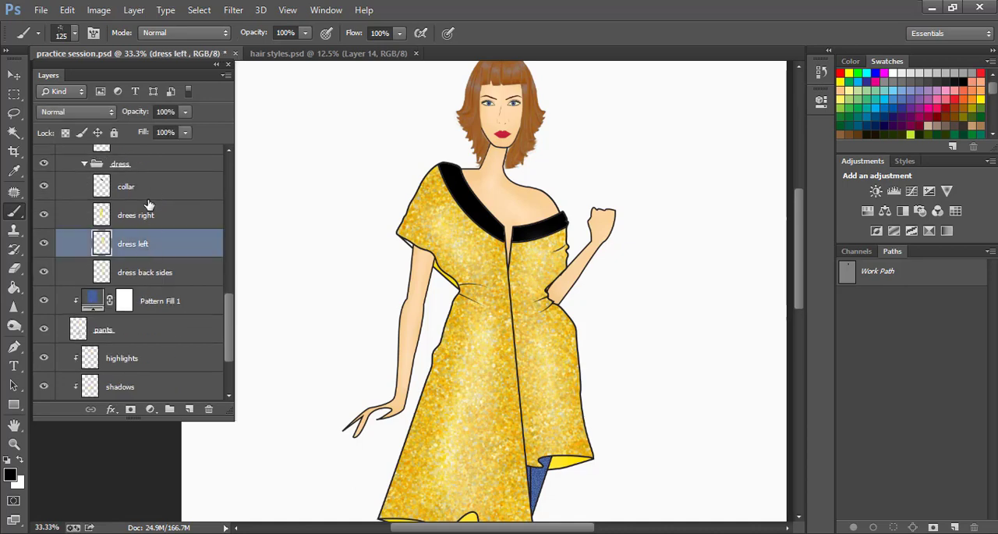
click(125, 186)
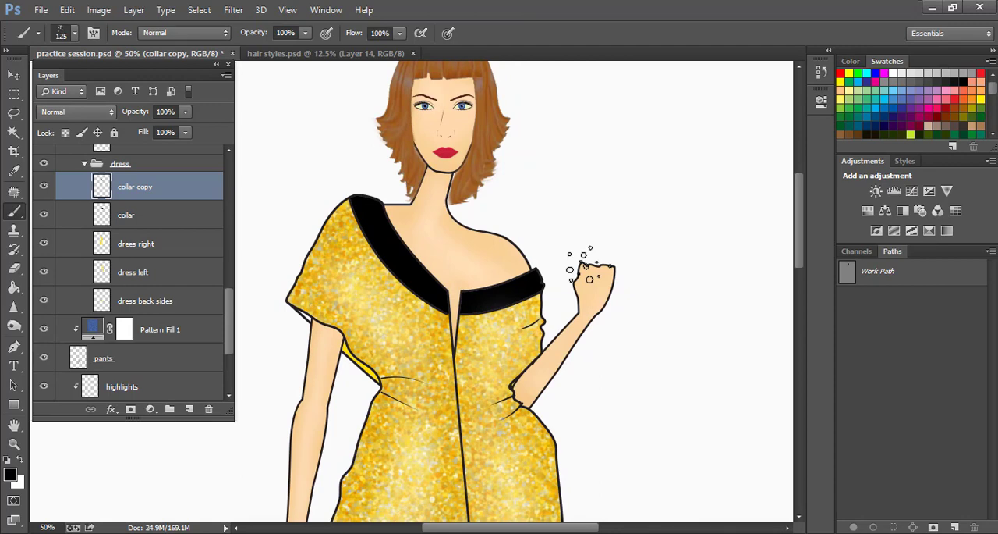
click(125, 216)
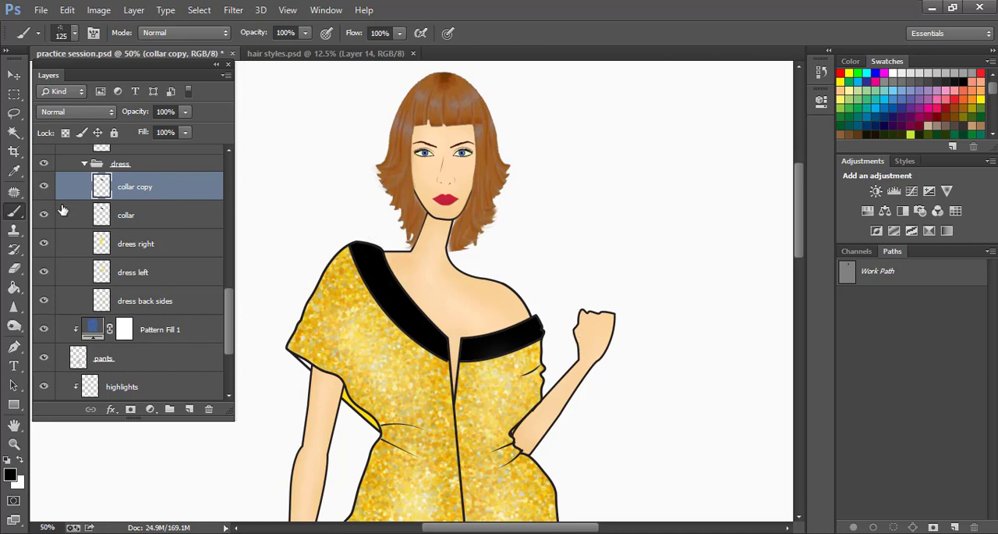
Step: Hide the original collar layer and lock transparent pixels on collar copy
click(43, 216)
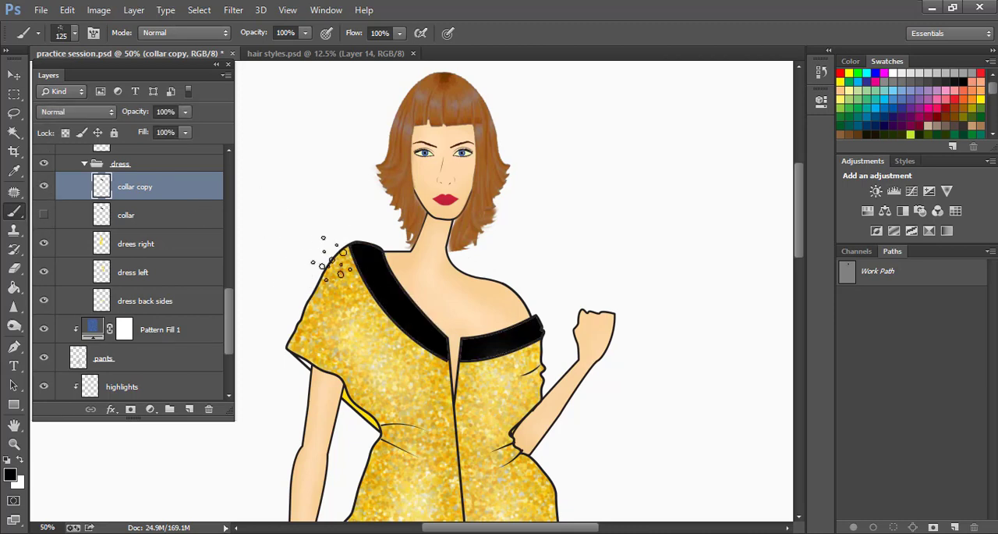
click(44, 187)
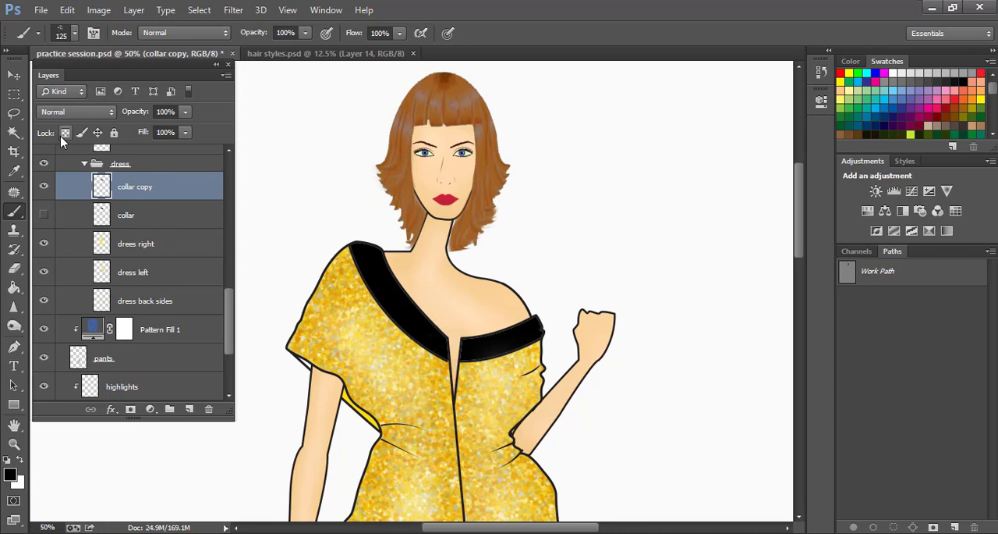
mouse_move(66, 131)
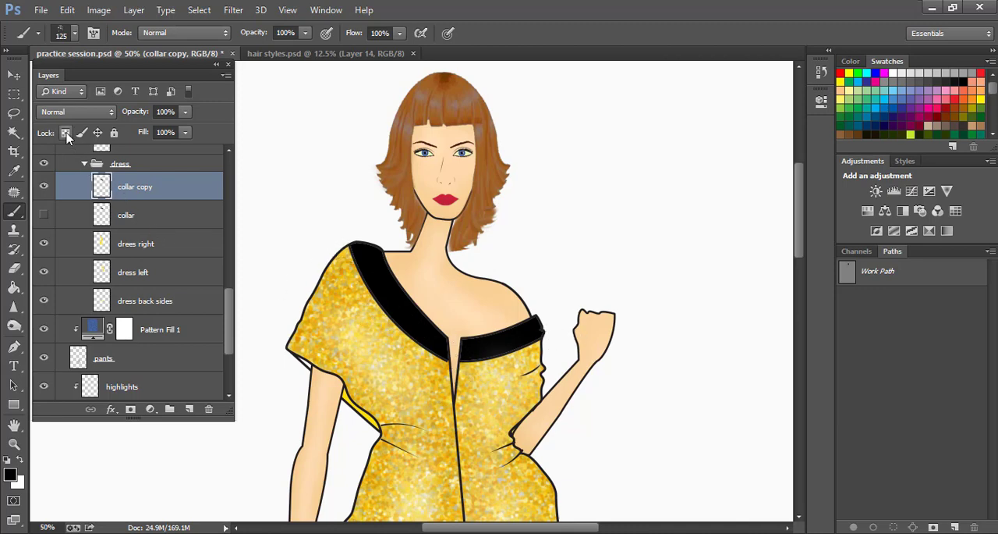
click(66, 133)
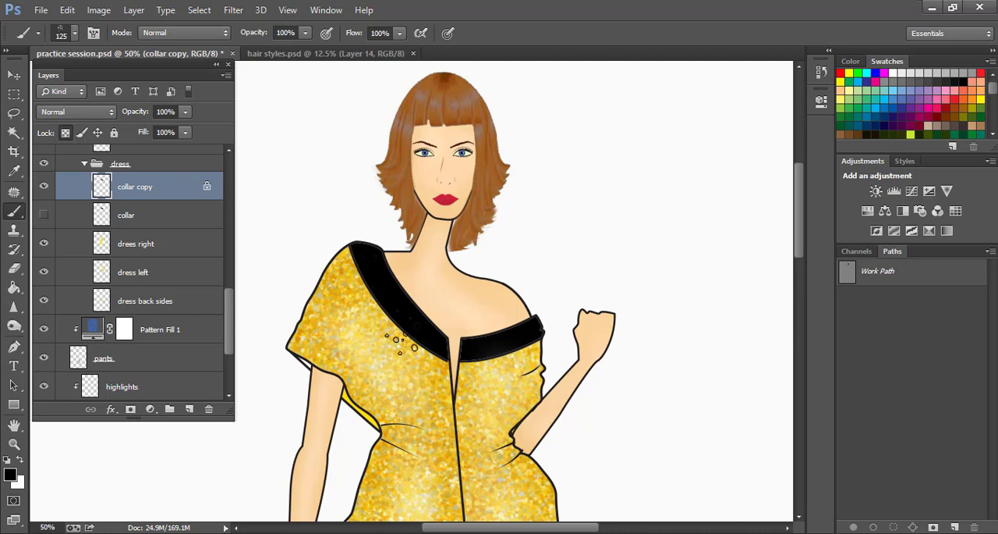
mouse_move(184, 312)
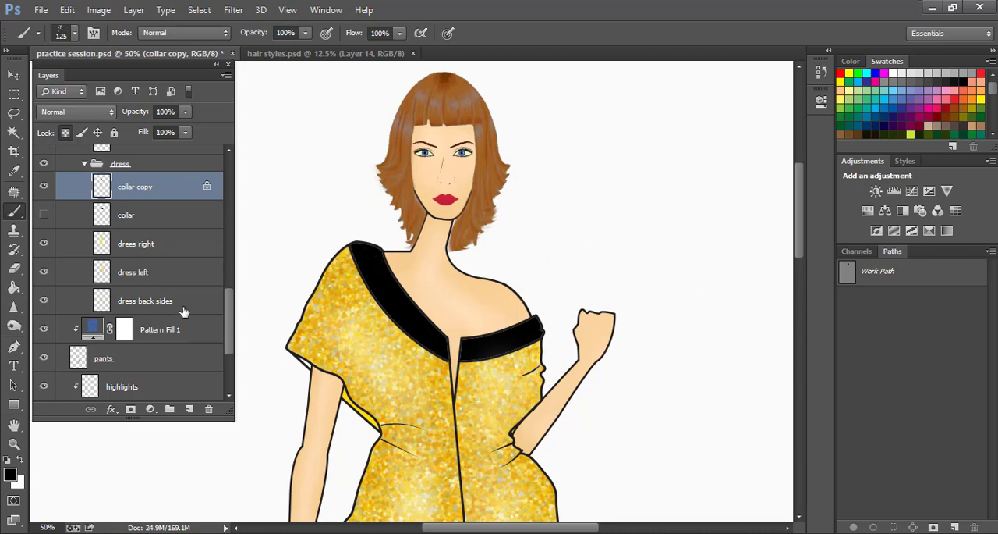
Step: Paint grey glitter sequins onto the locked collar copy with the custom brush
click(515, 422)
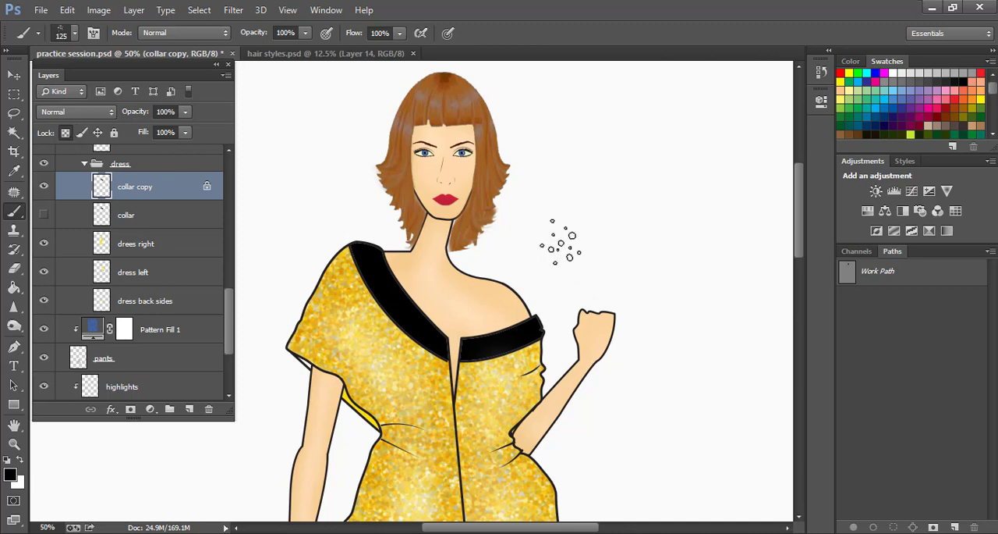
mouse_move(581, 402)
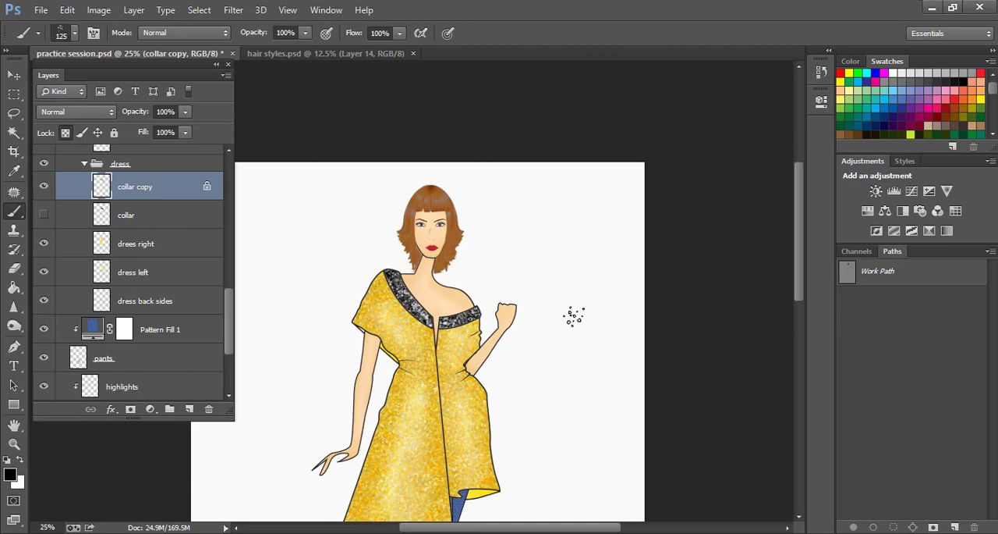
scroll(down, 3)
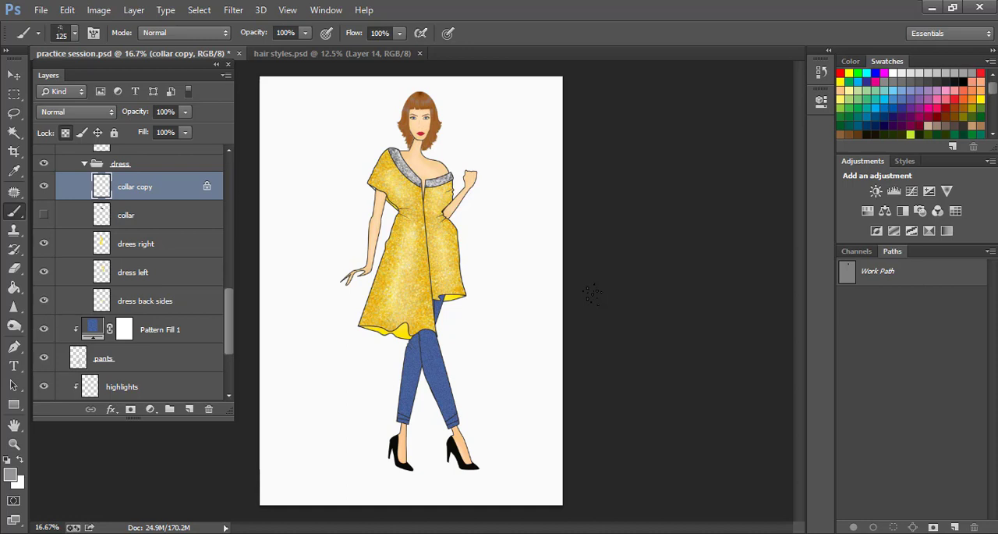
mouse_move(414, 357)
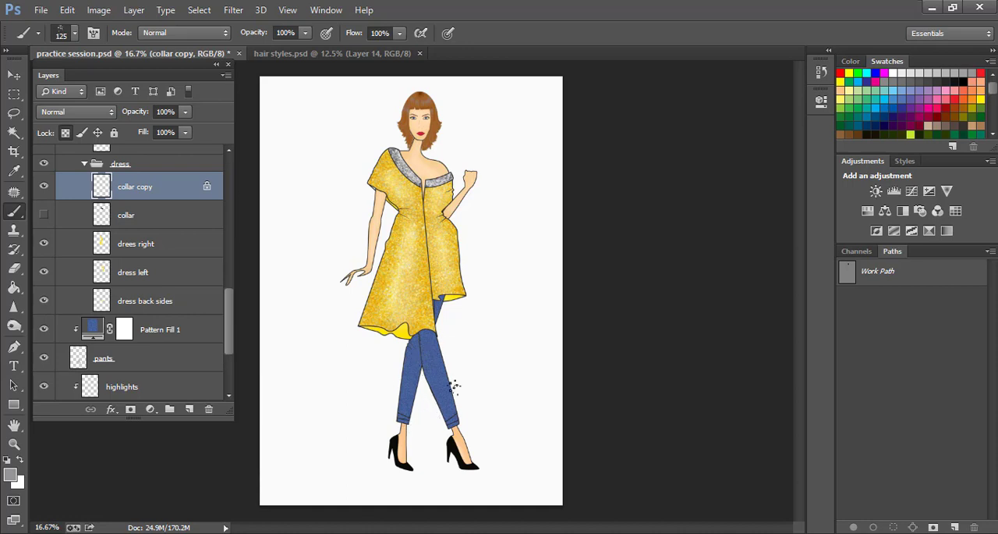
mouse_move(460, 390)
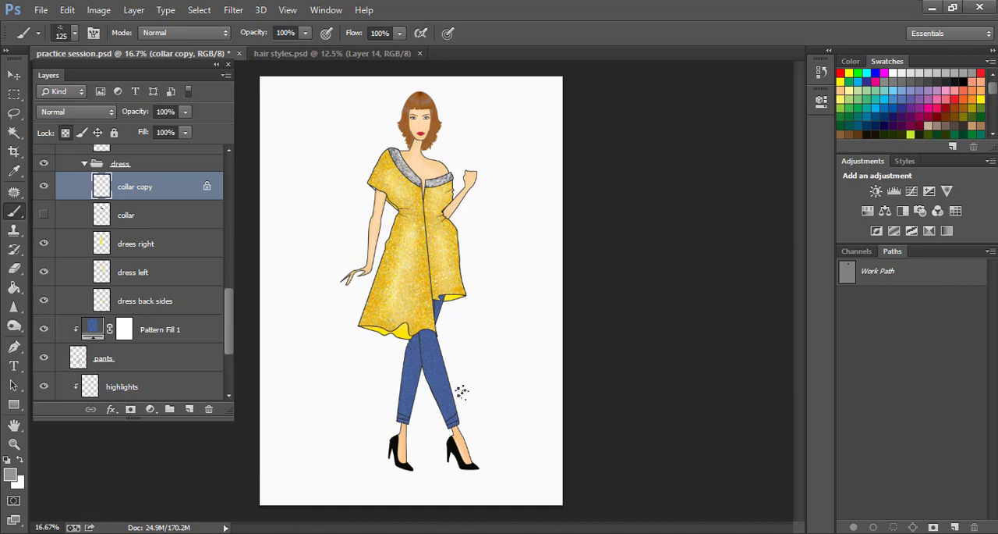